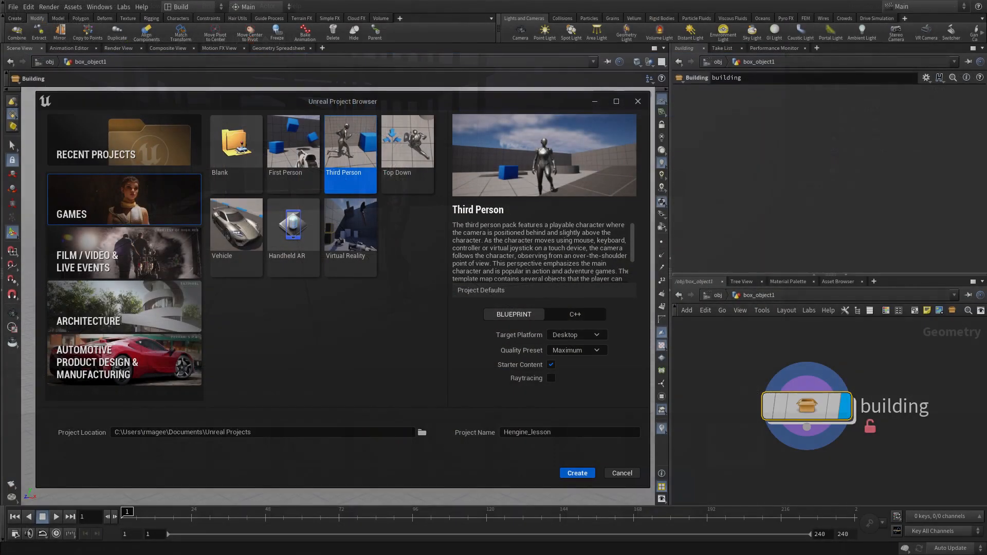
- Create the Hengine_lesson project from the Third Person game template
{"action": "left_click", "coordinate": [292, 145]}
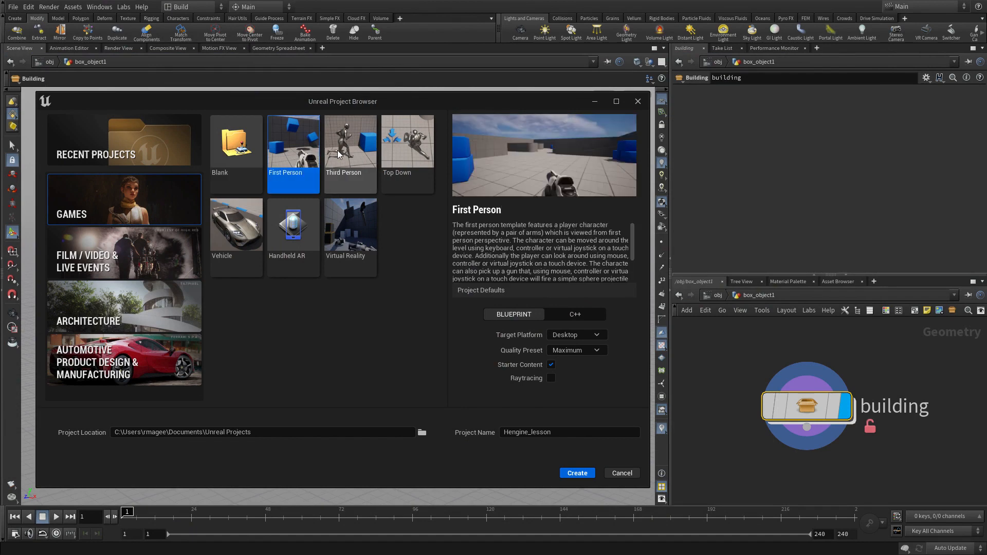
{"action": "left_click", "coordinate": [350, 148]}
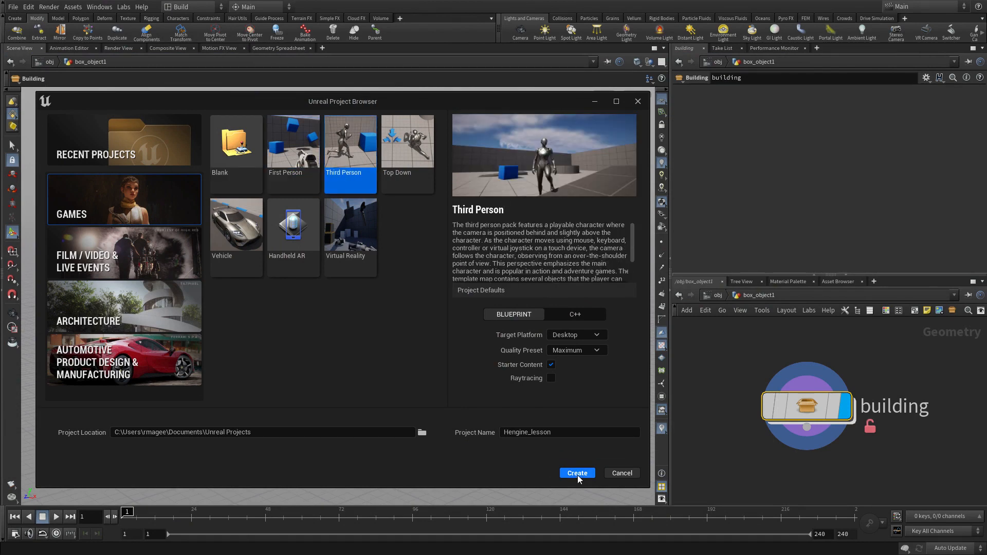
{"action": "left_click", "coordinate": [575, 473]}
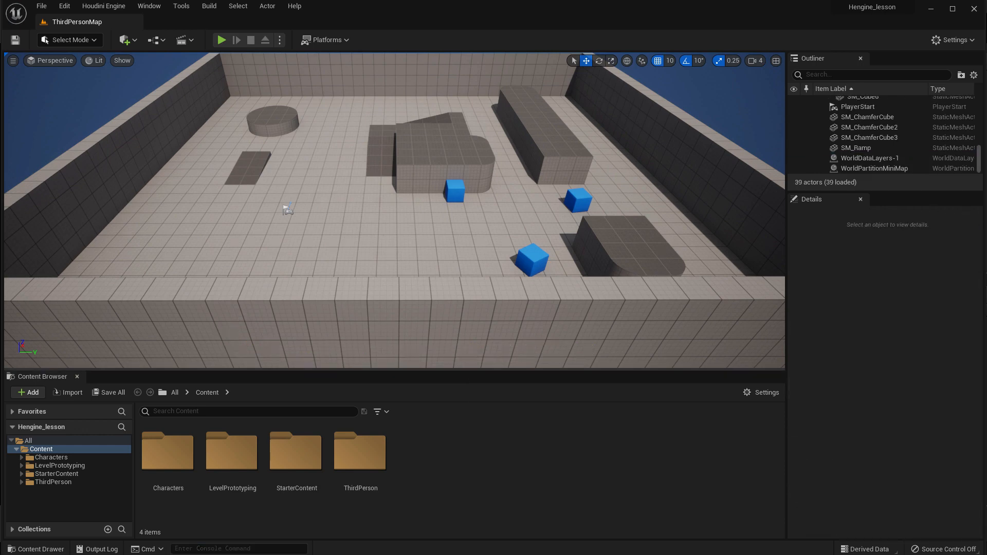
- Import building.hda from HoudiniProjects/hengine_lesson/hda into the project's Content folder
{"action": "left_click", "coordinate": [103, 5]}
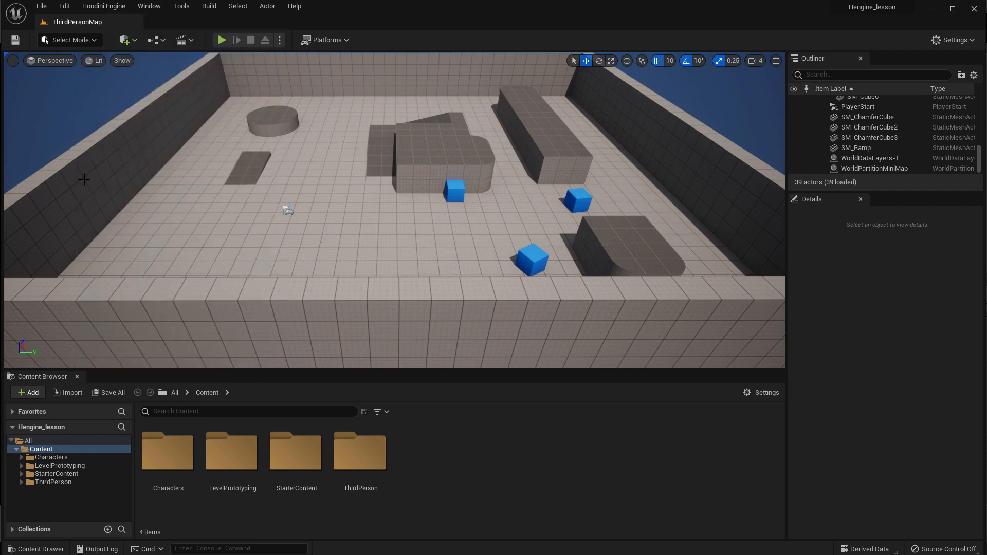
{"action": "left_click", "coordinate": [67, 392]}
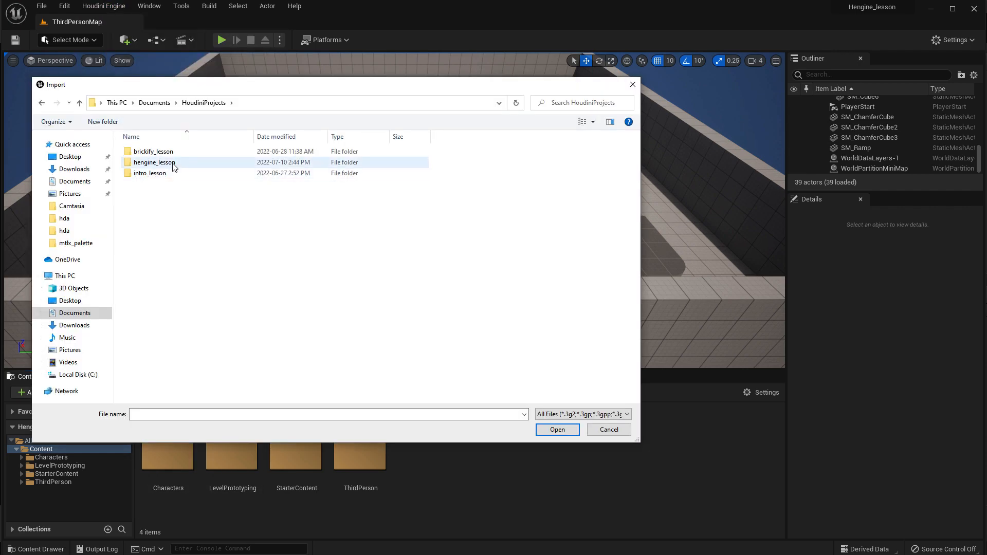
{"action": "double_click", "coordinate": [154, 162]}
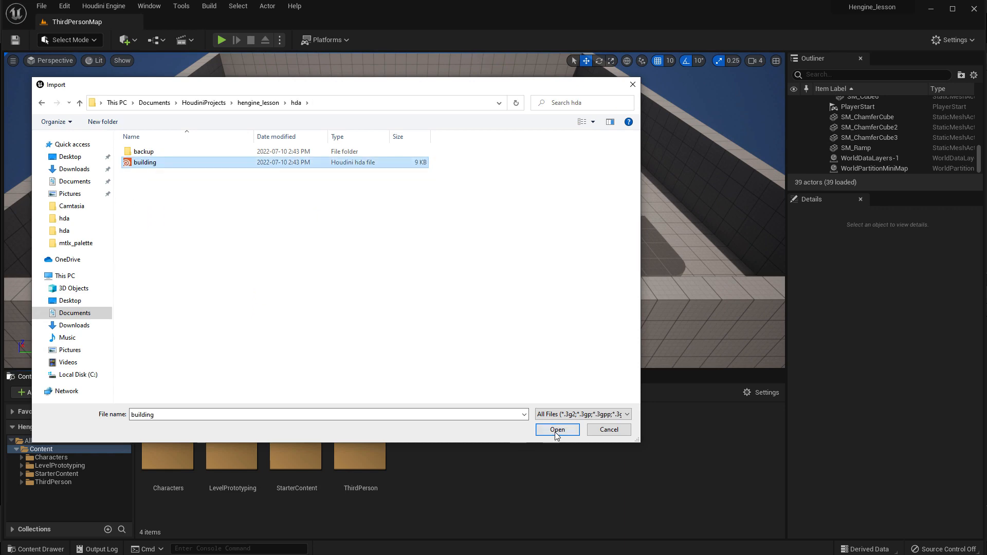
{"action": "left_click", "coordinate": [556, 429]}
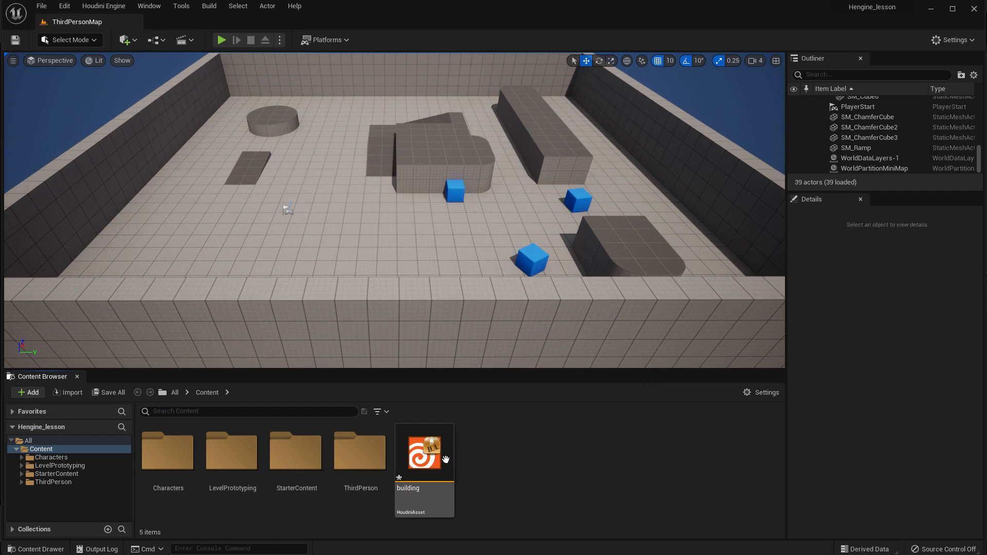
- Place the building asset in the level and set its scale to 2.0
{"action": "left_click", "coordinate": [423, 451]}
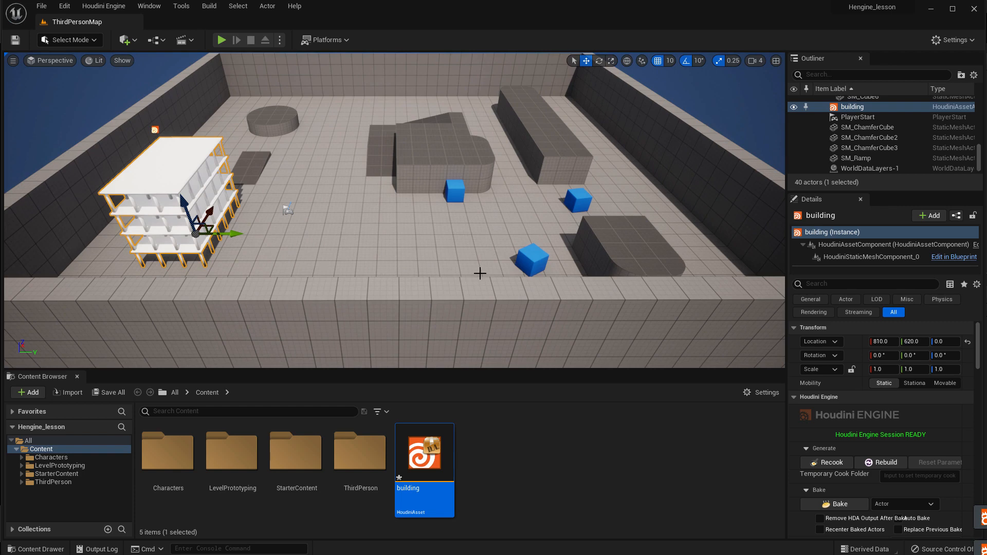
{"action": "mouse_move", "coordinate": [586, 280]}
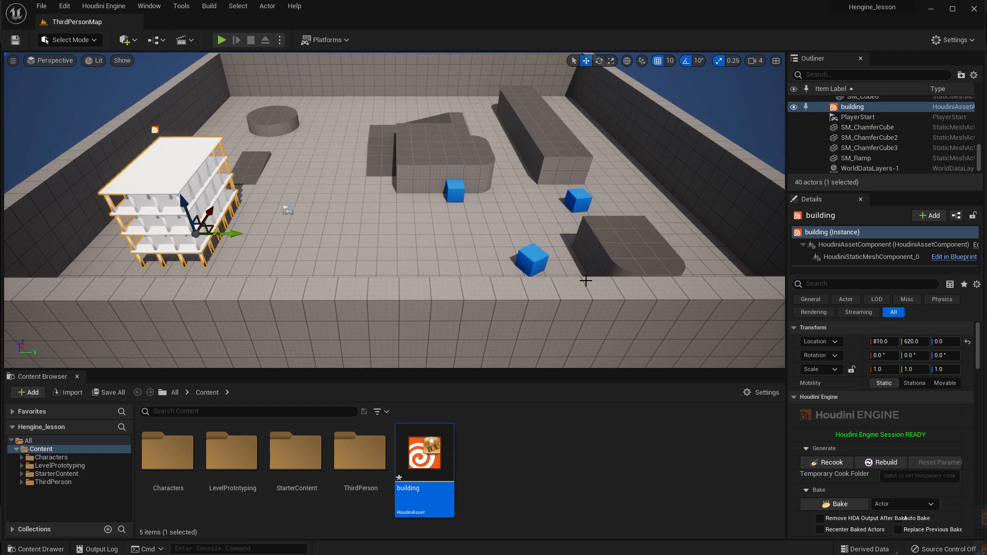
{"action": "mouse_move", "coordinate": [854, 376]}
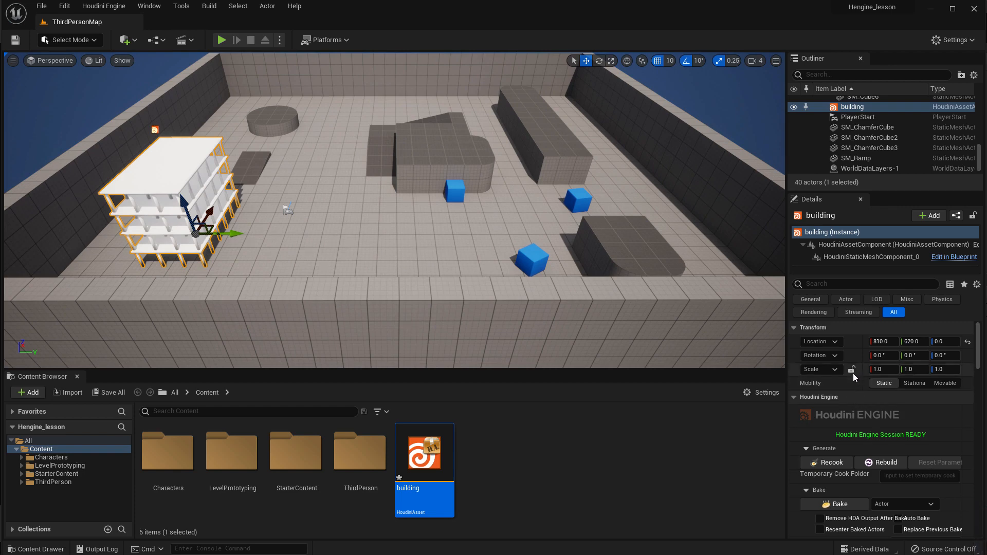
{"action": "left_click", "coordinate": [882, 370]}
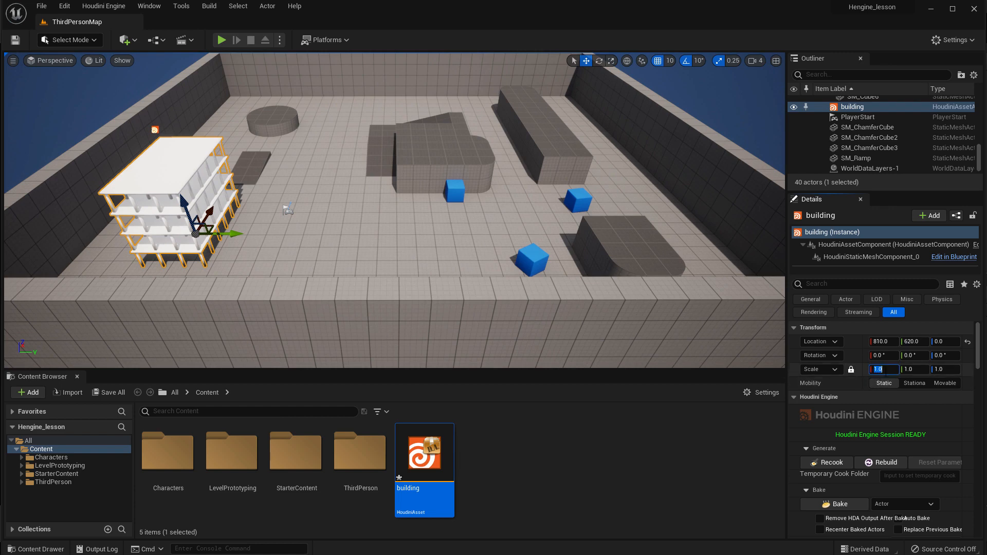
{"action": "type", "text": "2.0"}
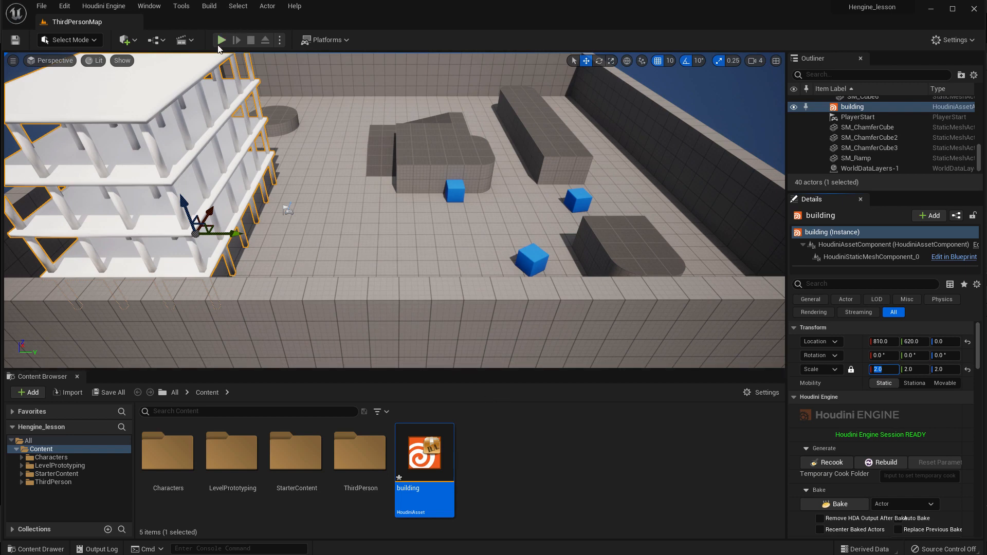
- Save all unsaved changes in the project with File > Save All
{"action": "left_click", "coordinate": [41, 6]}
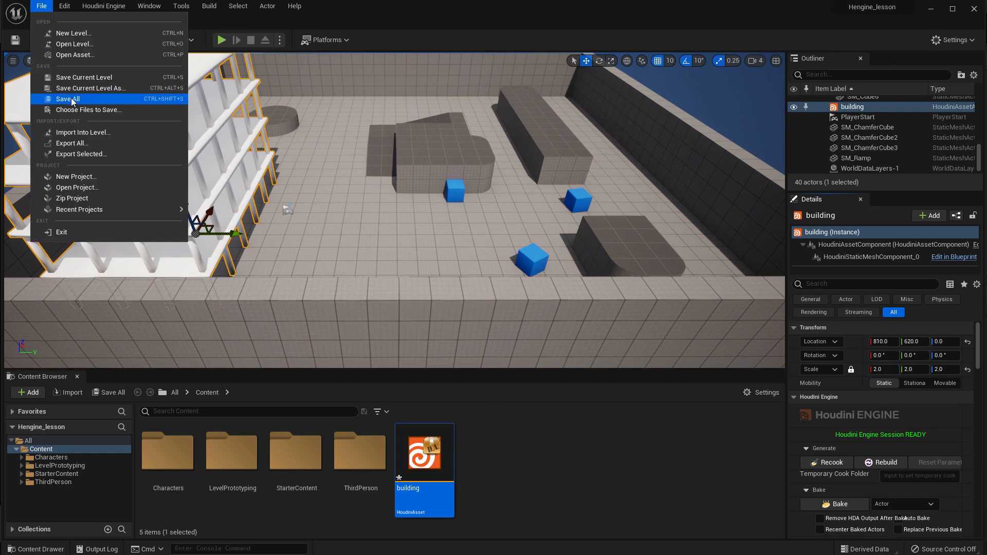
{"action": "left_click", "coordinate": [67, 98]}
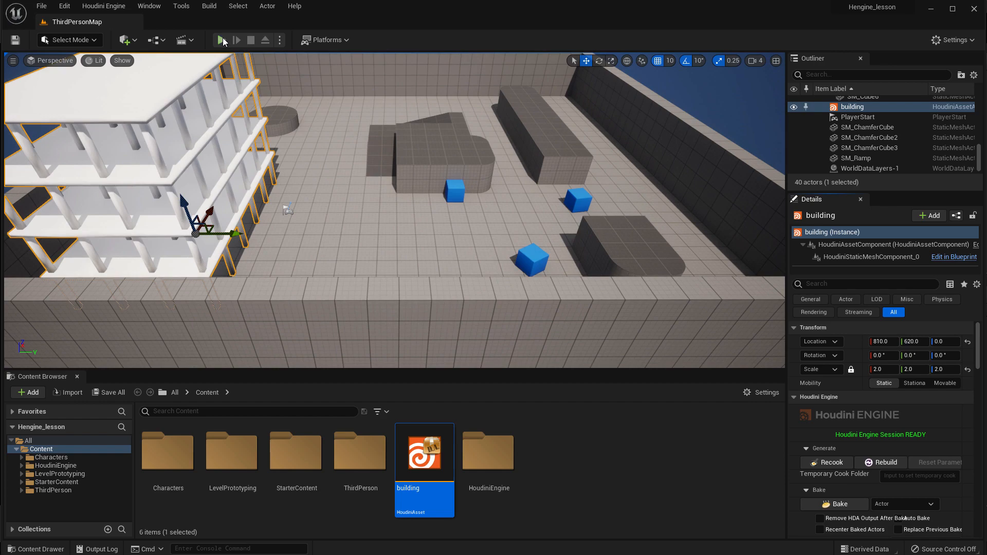
{"action": "left_click", "coordinate": [224, 40]}
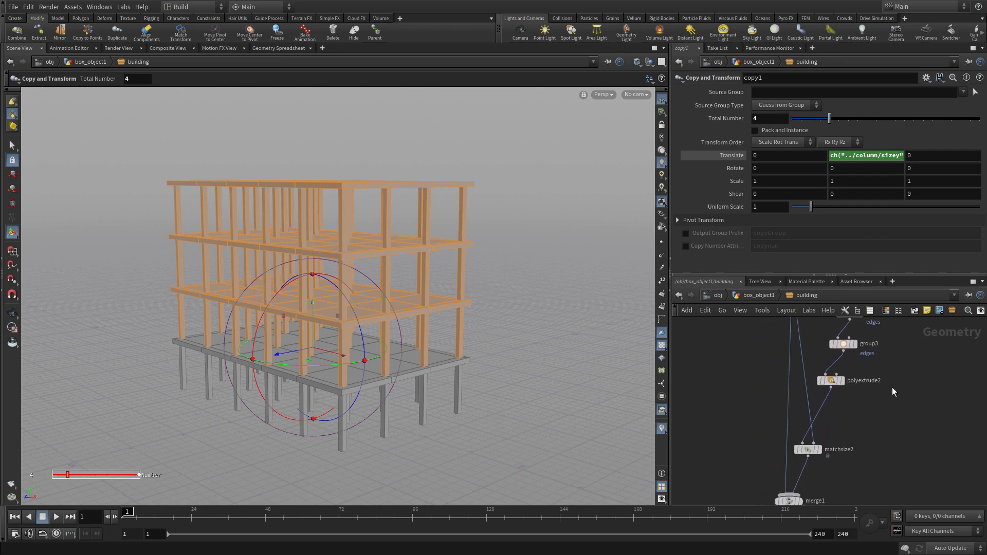
- Insert a normal node and a primitive group node after polyextrude2
{"action": "key", "text": "Tab"}
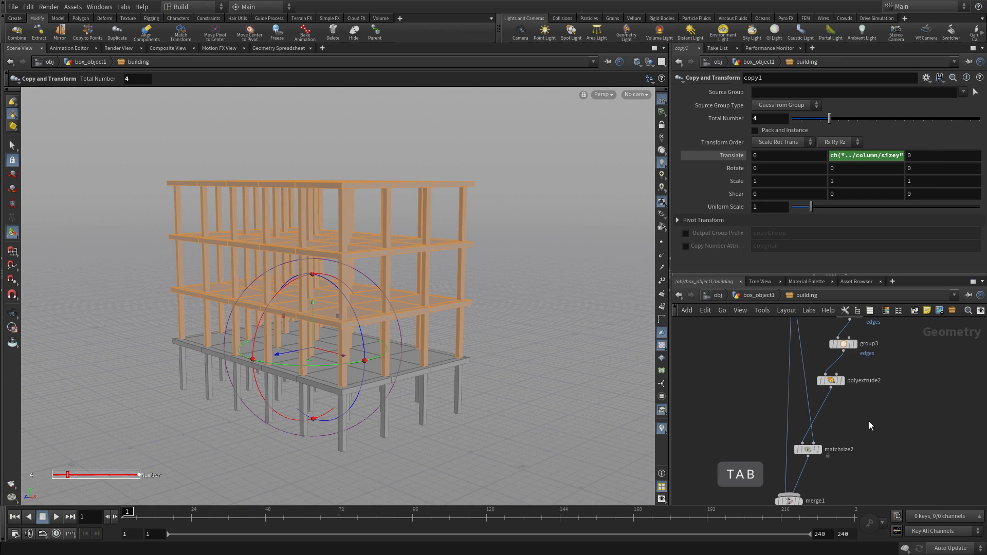
{"action": "key", "text": "tab"}
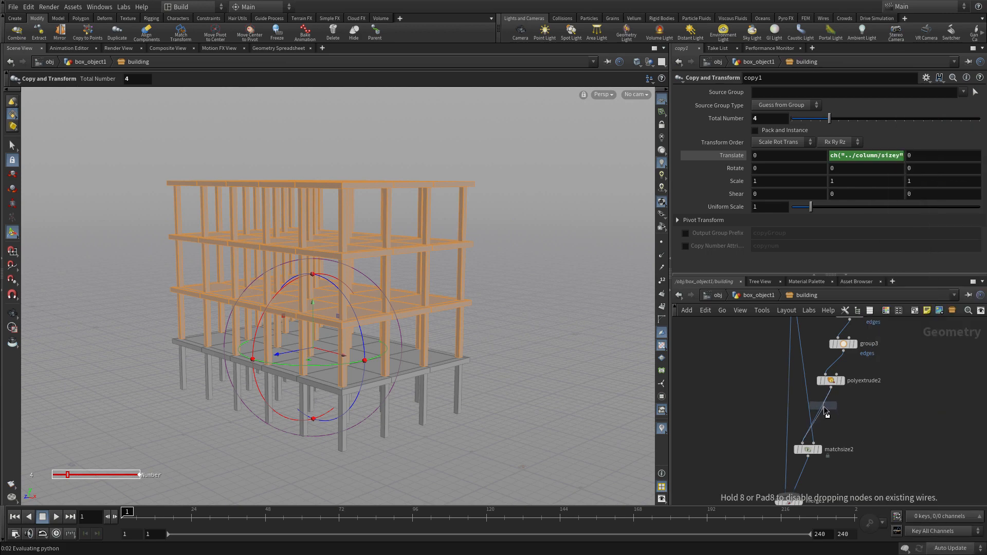
{"action": "left_click", "coordinate": [855, 406]}
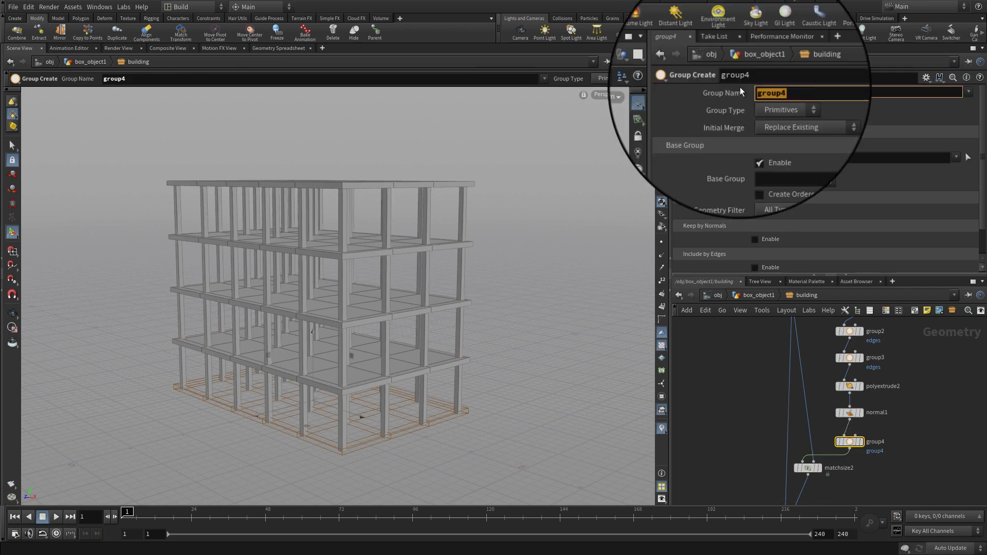
- Name group4 rendered_collision_geo and paste a copy of the nodes as group5
{"action": "type", "text": "rendered_"}
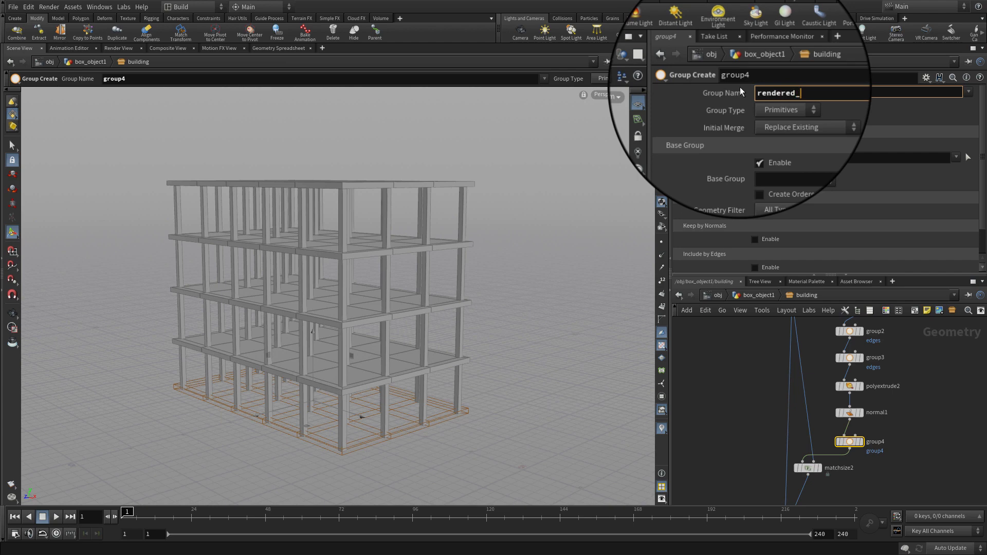
{"action": "type", "text": "collision"}
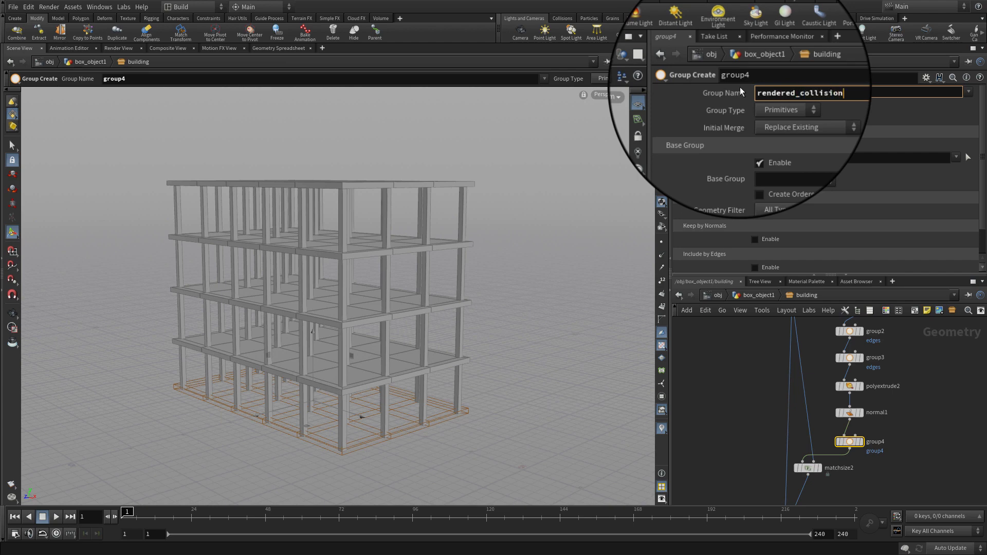
{"action": "type", "text": "_geo"}
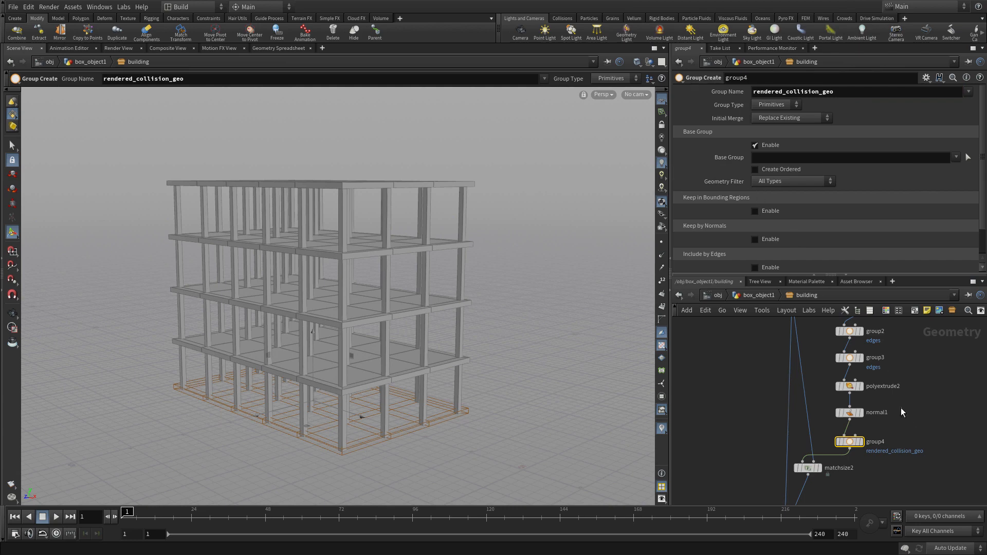
{"action": "left_click", "coordinate": [849, 412]}
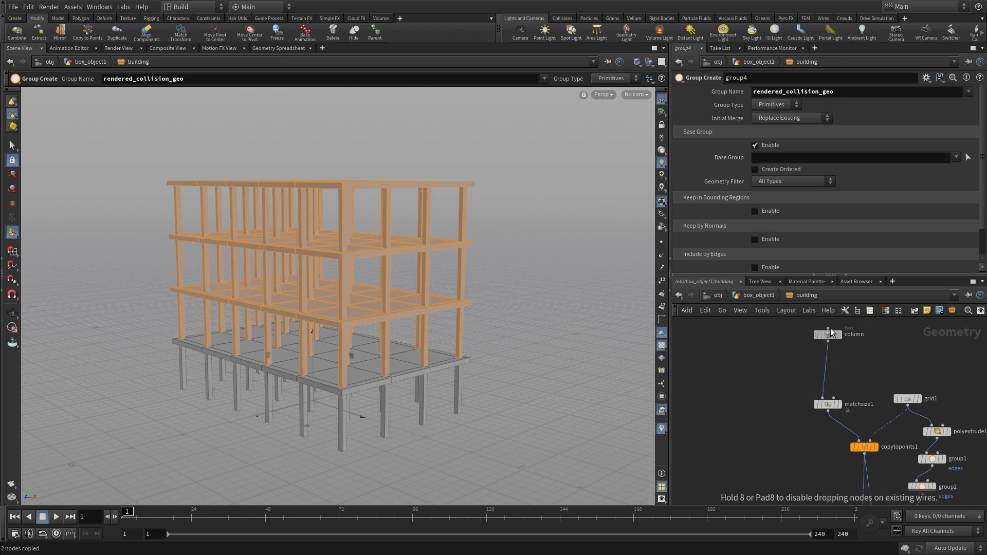
{"action": "key", "text": "ctrl+v"}
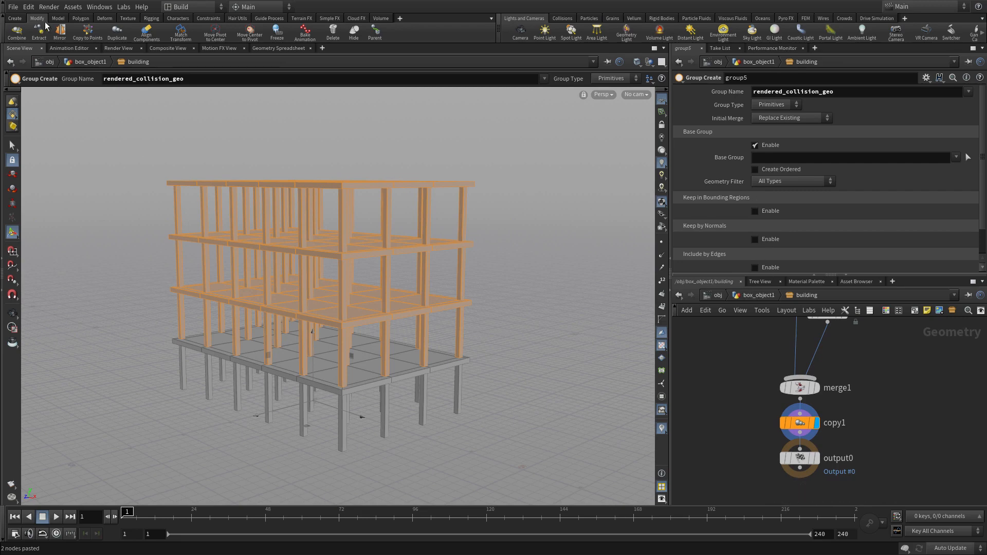
- Rebuild the building asset from the updated Houdini network and play the level
{"action": "left_click", "coordinate": [72, 7]}
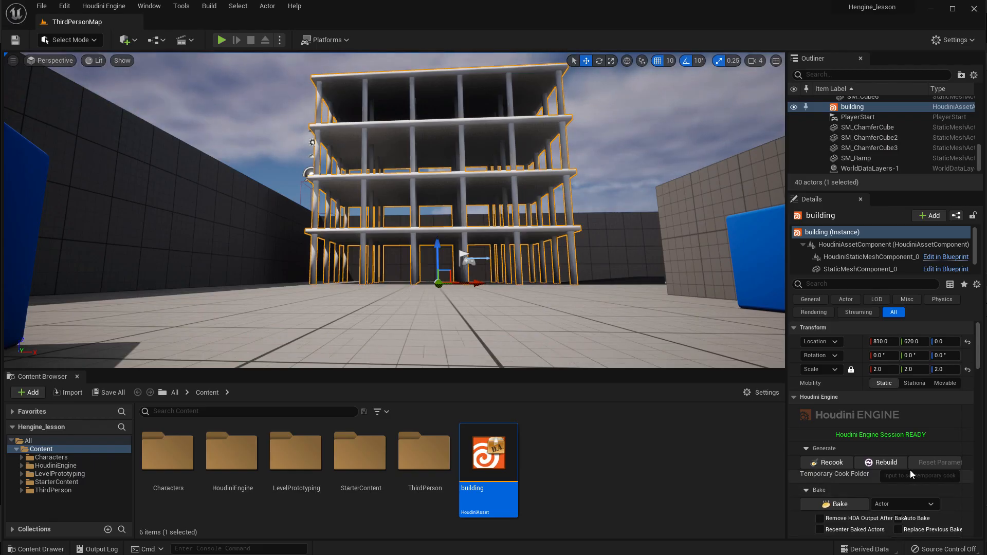
{"action": "left_click", "coordinate": [880, 462]}
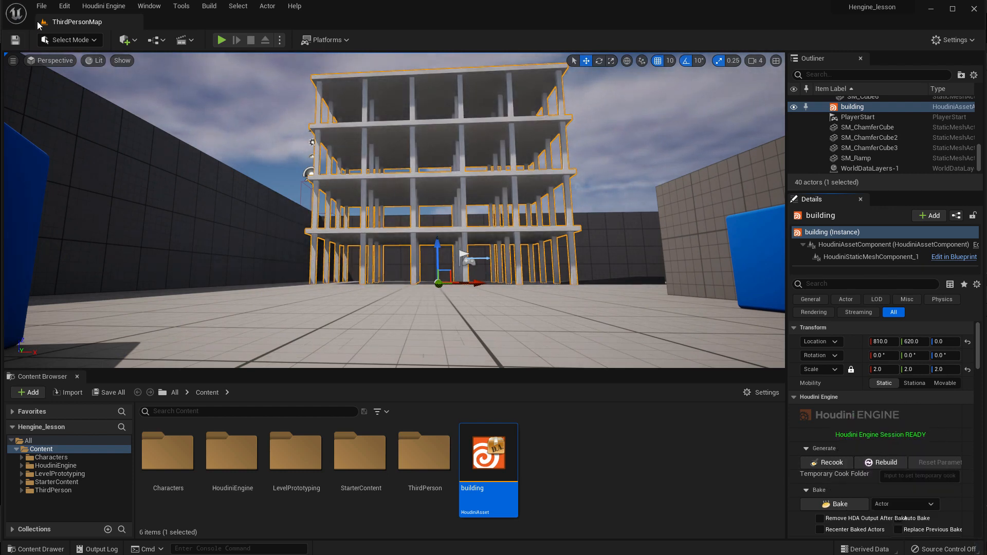
{"action": "left_click", "coordinate": [41, 5]}
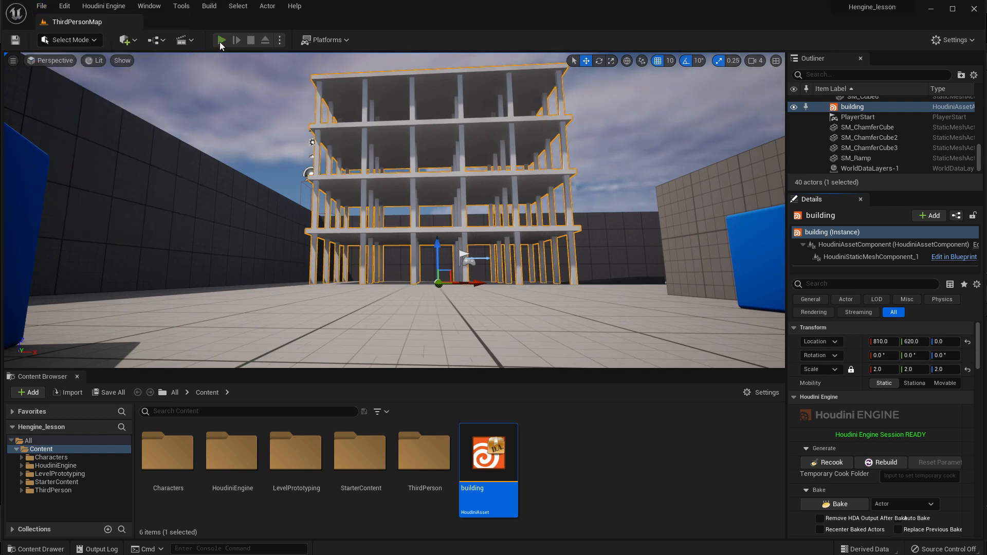
{"action": "left_click", "coordinate": [221, 39]}
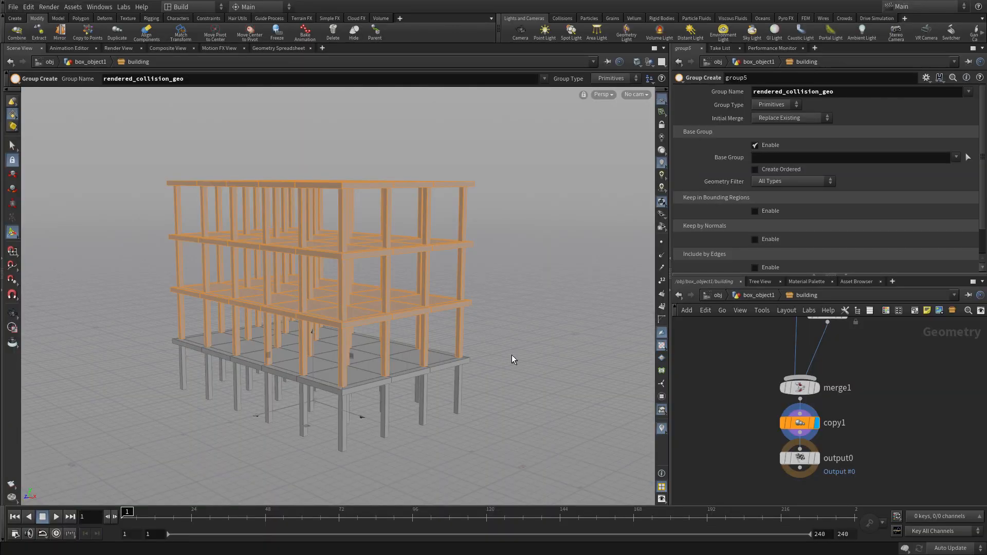
- Open the building asset's type properties on the Parameters tab
{"action": "left_click", "coordinate": [72, 7]}
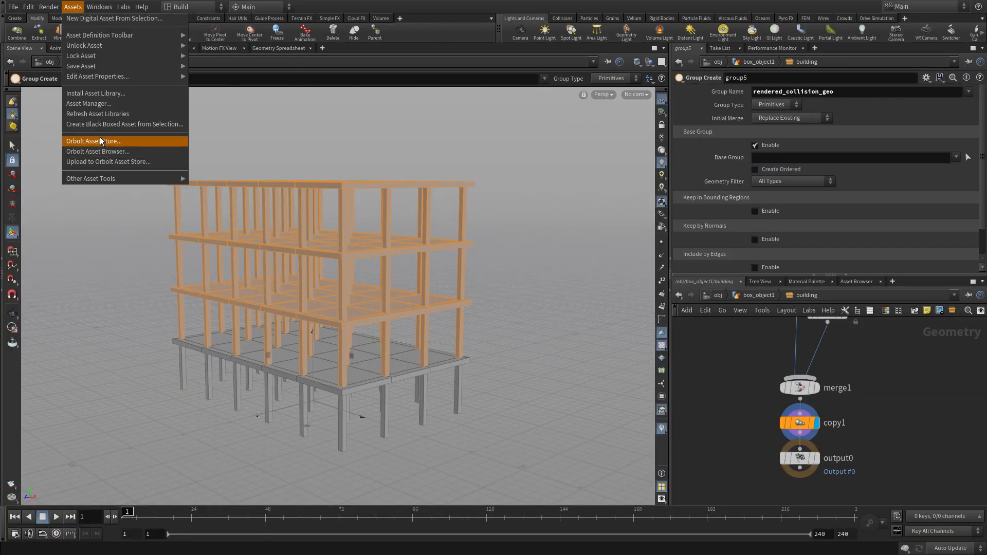
{"action": "left_click", "coordinate": [96, 76]}
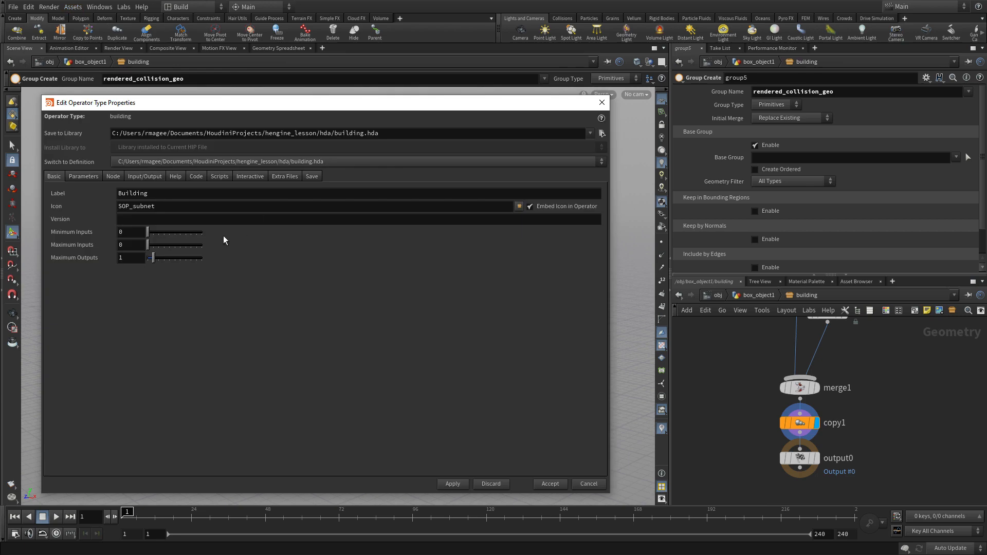
{"action": "left_click", "coordinate": [83, 177]}
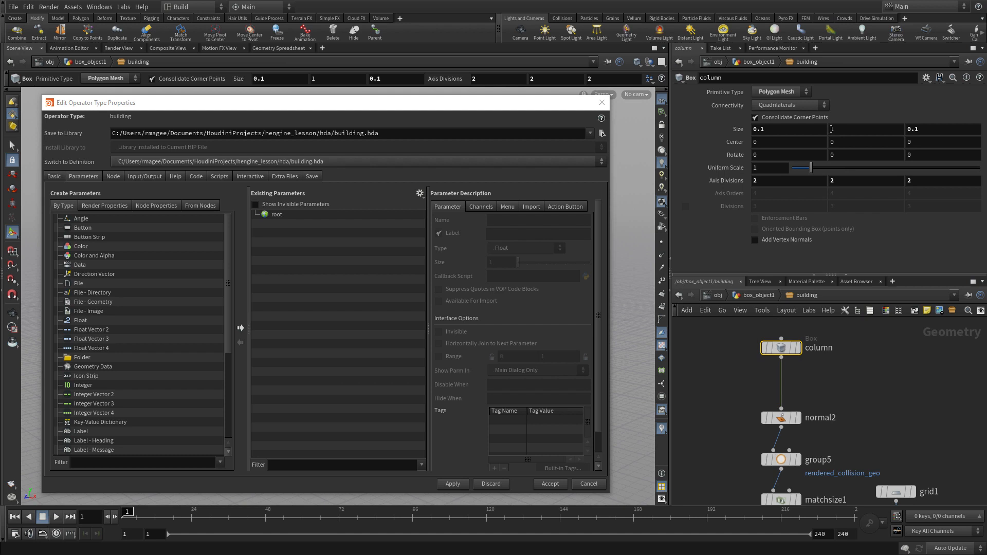
- Promote the column's Size Y to the asset, labelled Floor Height
{"action": "left_click", "coordinate": [865, 129]}
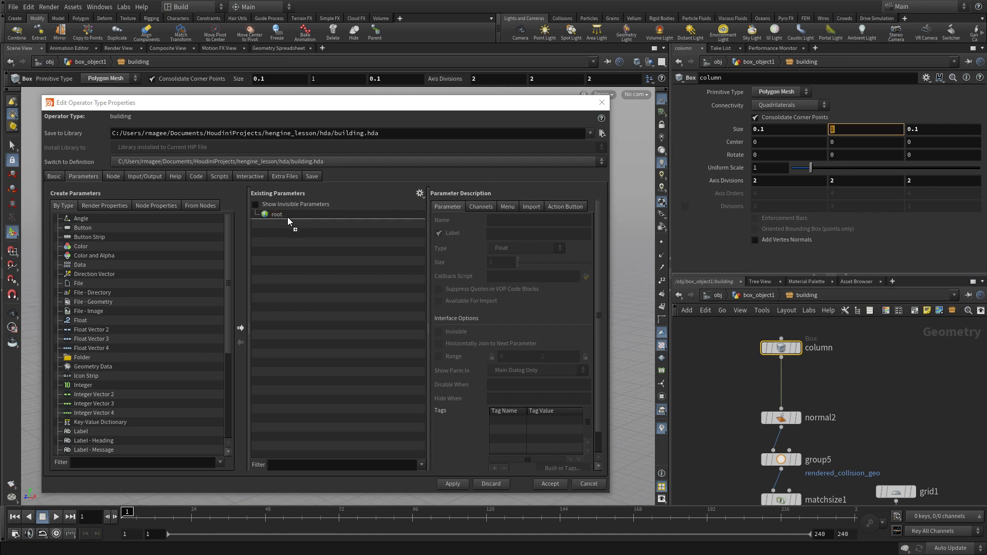
{"action": "left_click", "coordinate": [296, 223]}
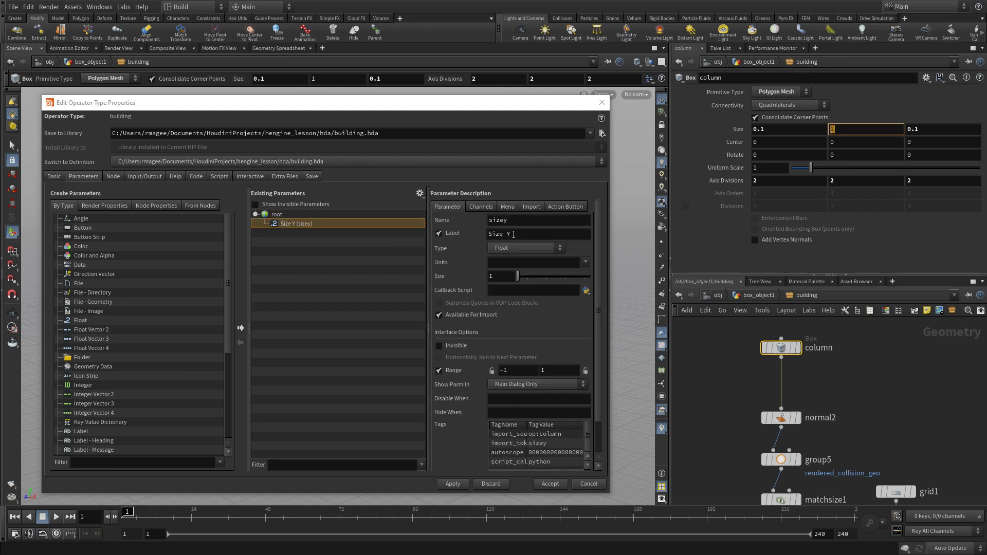
{"action": "type", "text": "Floor Height"}
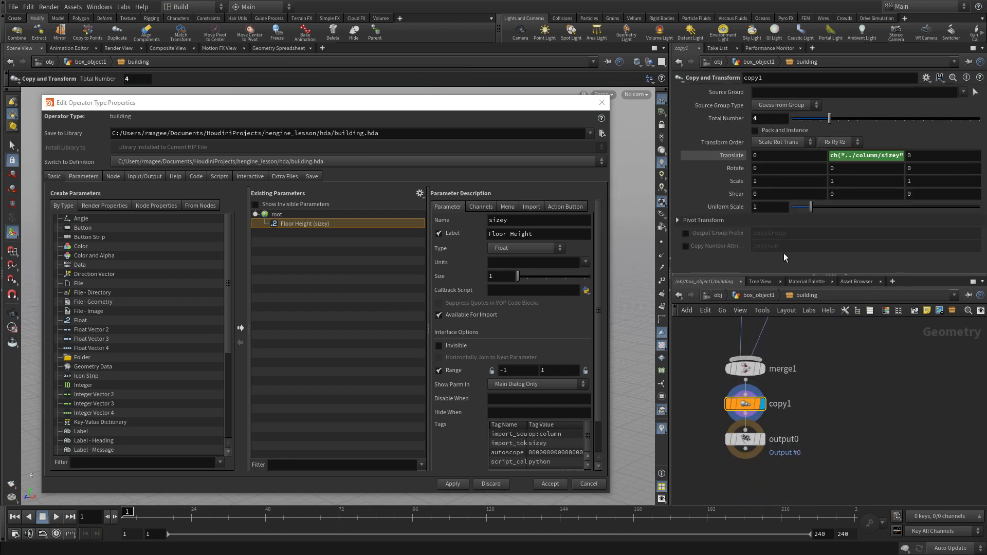
- Promote copy1's Total Number as Number of Floors and accept the asset changes
{"action": "left_click", "coordinate": [275, 213]}
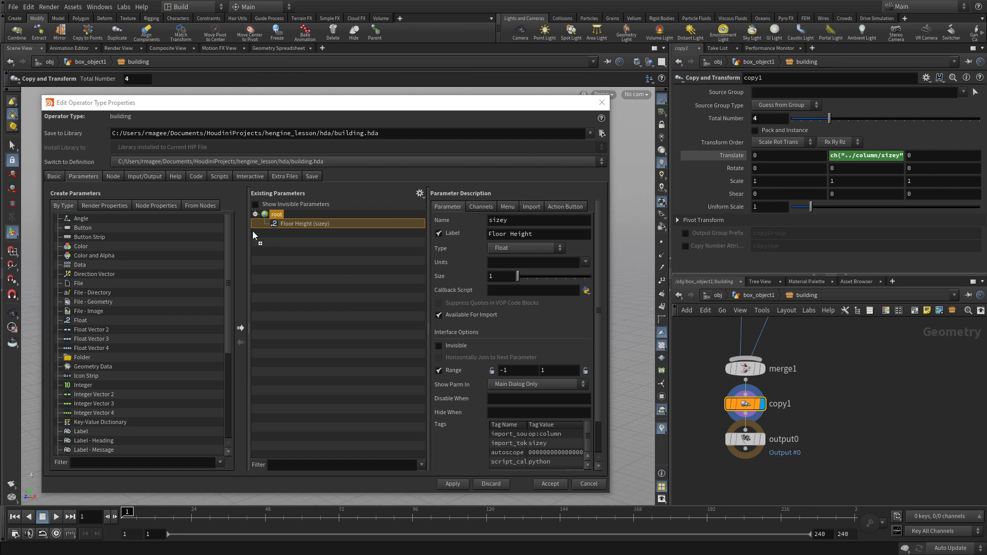
{"action": "left_click", "coordinate": [305, 232]}
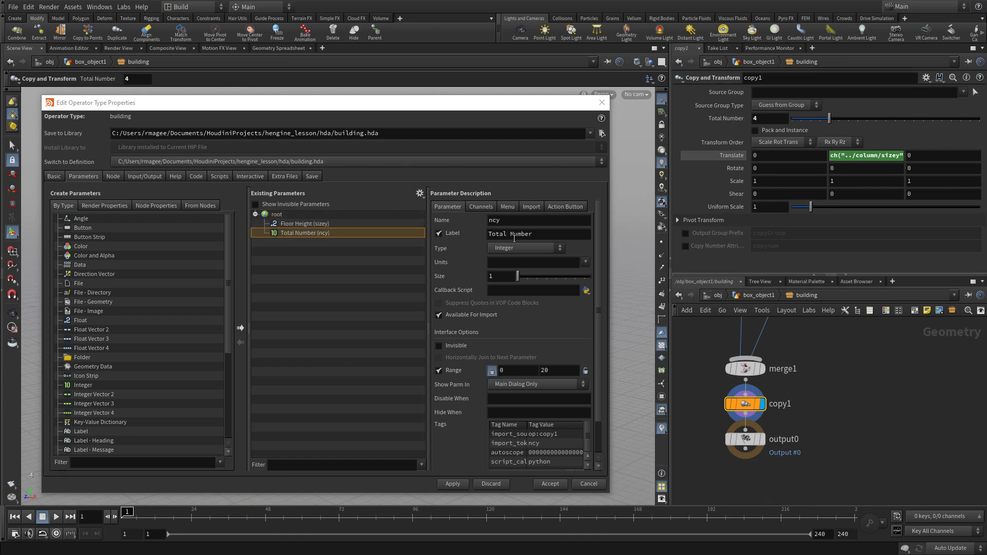
{"action": "left_click", "coordinate": [538, 233]}
{"action": "type", "text": " of Floors"}
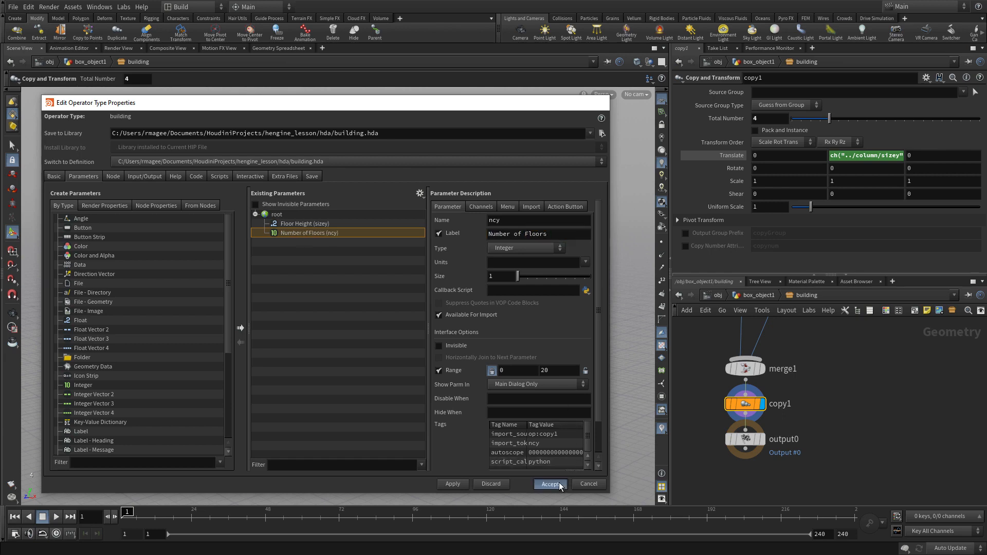
{"action": "left_click", "coordinate": [549, 483]}
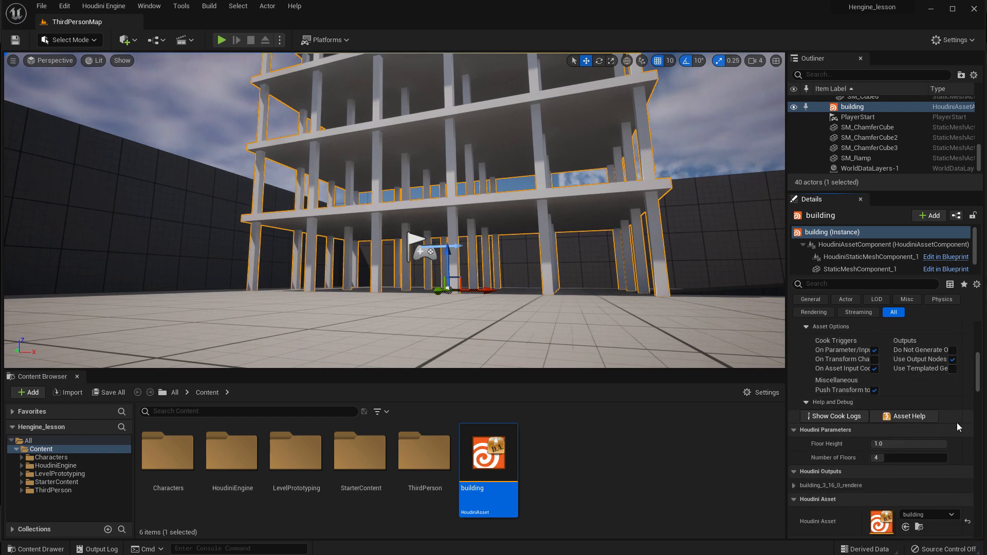
{"action": "mouse_move", "coordinate": [868, 469]}
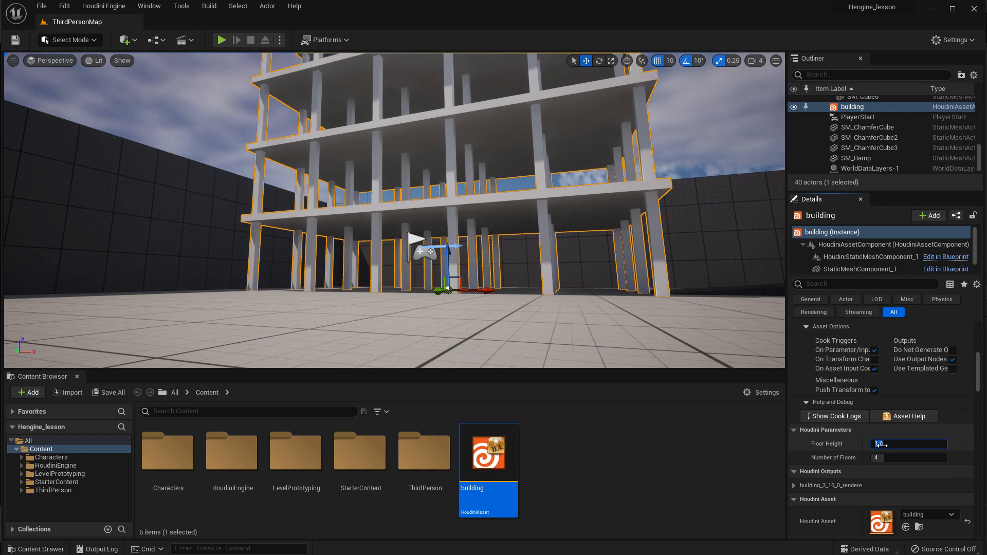
- Set the building's Floor Height to 1.2 and Number of Floors to 2
{"action": "type", "text": "1.2"}
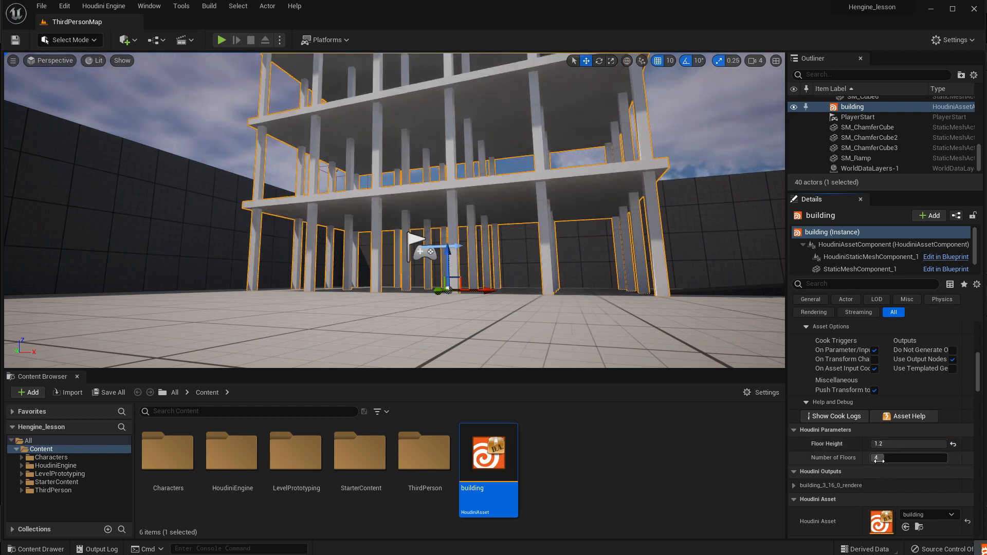
{"action": "type", "text": "2"}
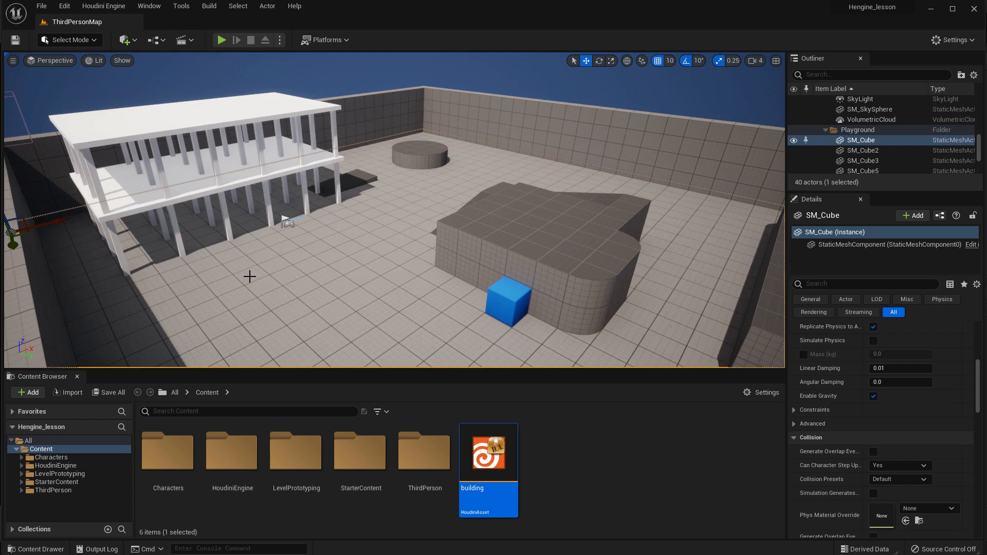
{"action": "mouse_move", "coordinate": [238, 271]}
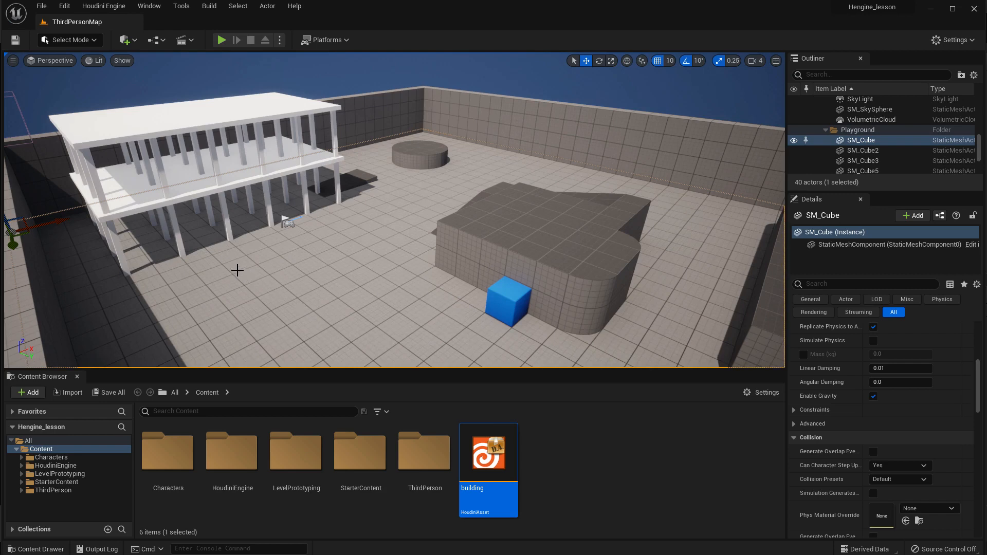
{"action": "left_click", "coordinate": [41, 6]}
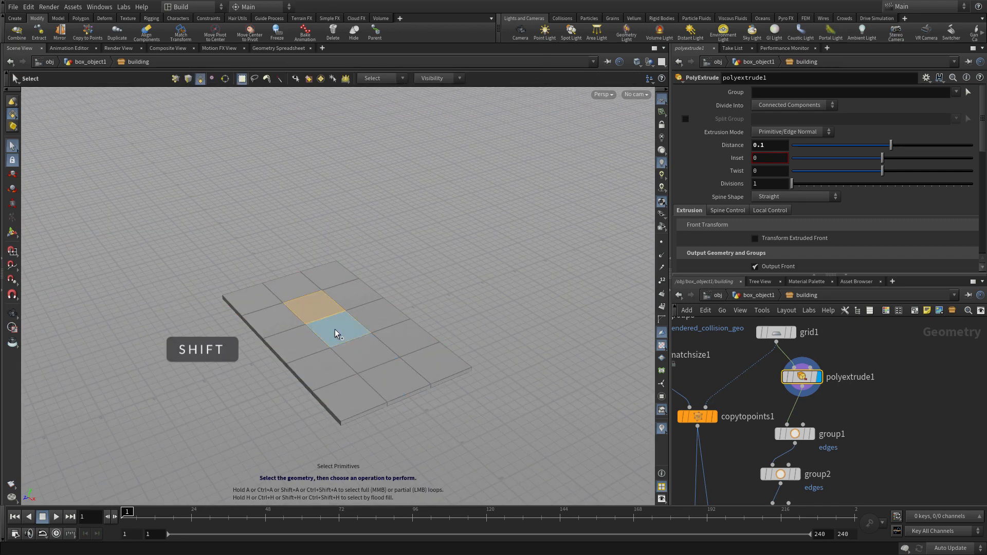
- Delete the middle slab tiles and bridge the opening with a PolyBridge ramp
{"action": "left_click_drag", "start_coordinate": [337, 333], "coordinate": [364, 311]}
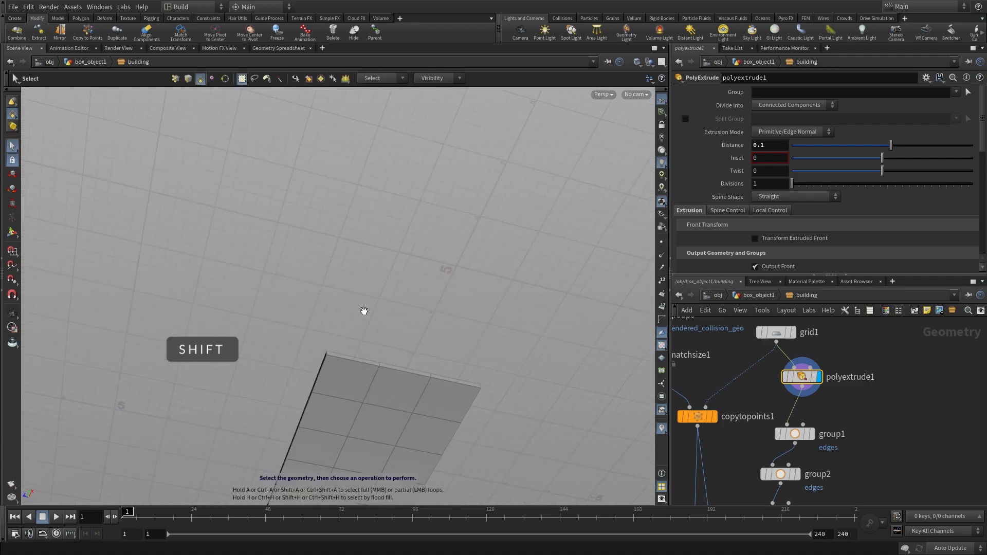
{"action": "left_click", "coordinate": [376, 440]}
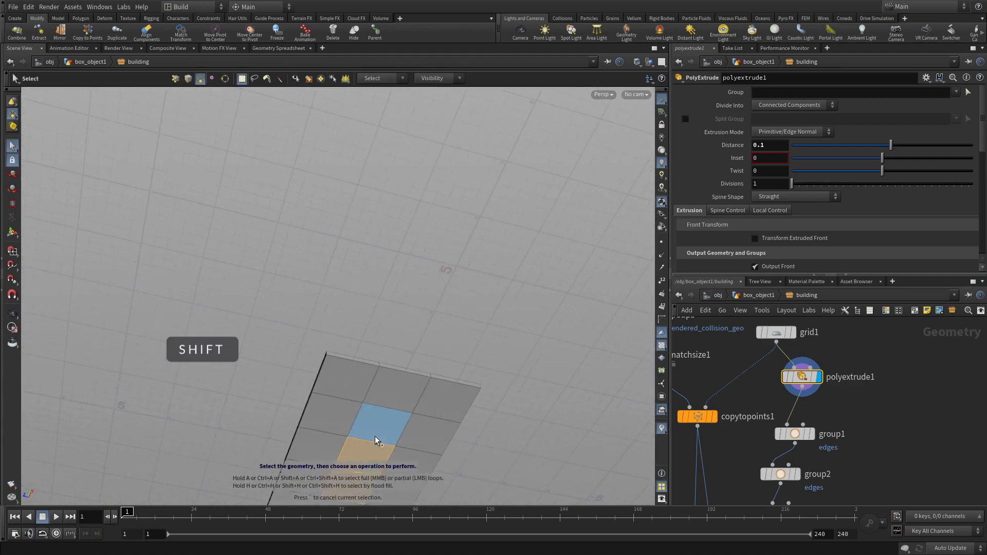
{"action": "key", "text": "delete"}
{"action": "type", "text": "polybr"}
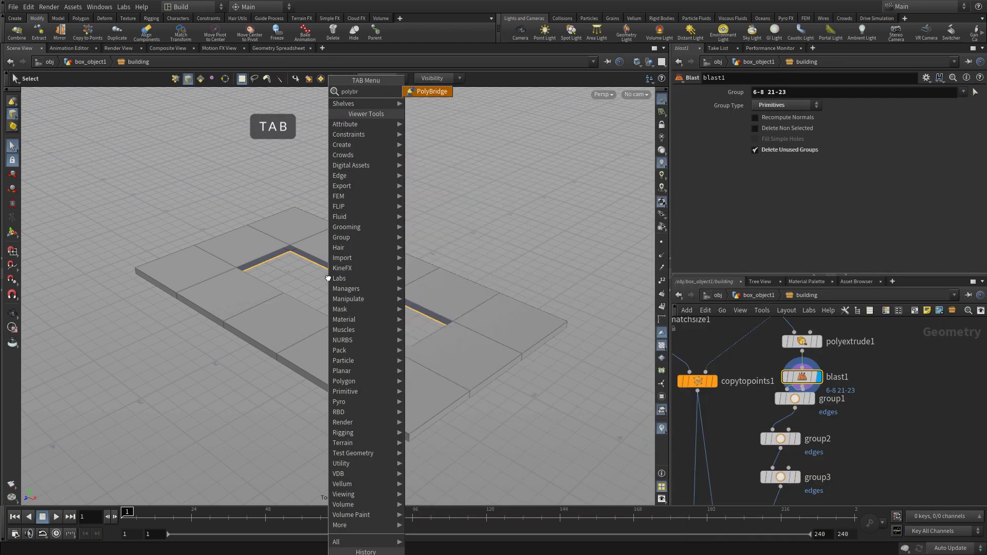
{"action": "left_click", "coordinate": [432, 92]}
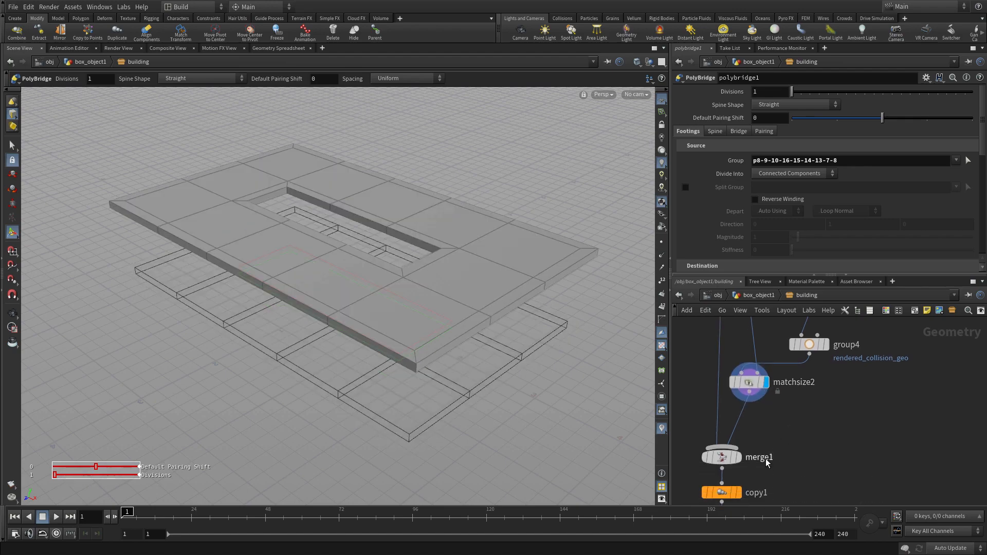
{"action": "mouse_move", "coordinate": [792, 462]}
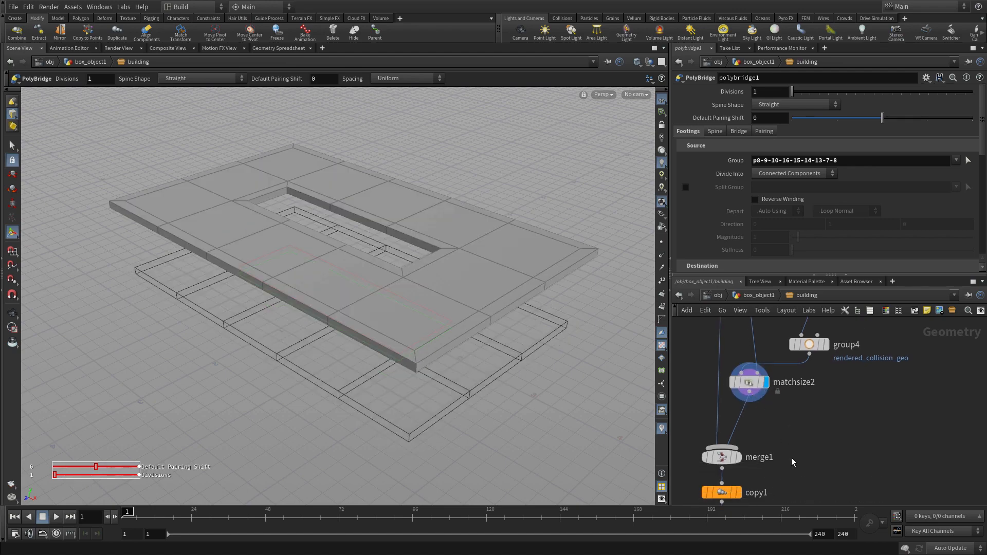
- Add polyextrude3 on the floor slab and set its front Translate to -ch("../column/size")
{"action": "scroll", "scroll_direction": "down", "scroll_amount": 3}
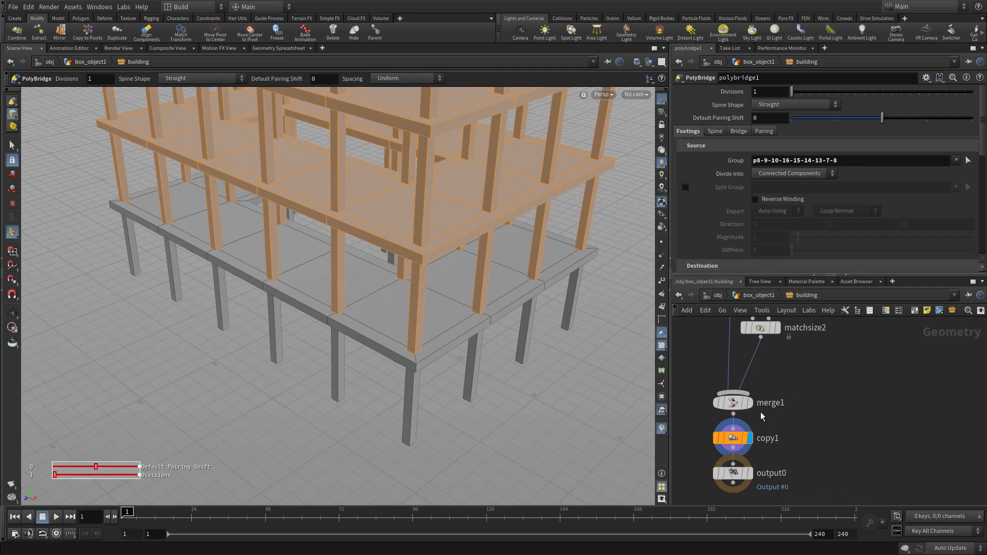
{"action": "left_click", "coordinate": [758, 327]}
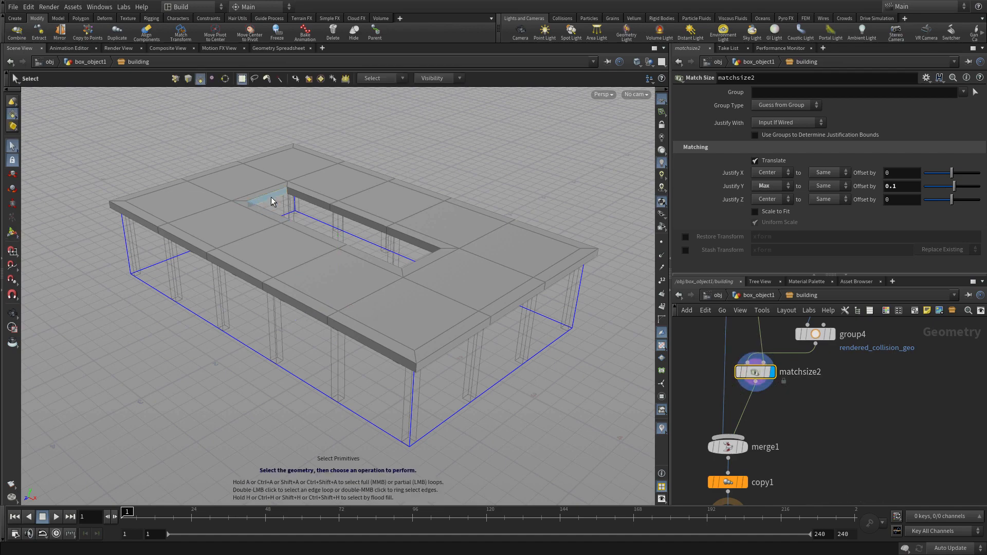
{"action": "key", "text": "Tab"}
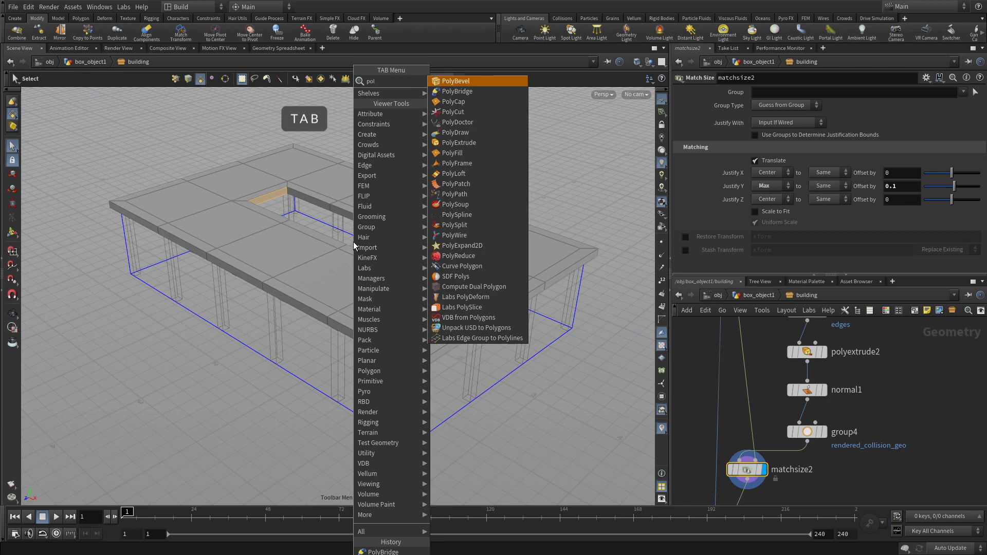
{"action": "left_click", "coordinate": [459, 142]}
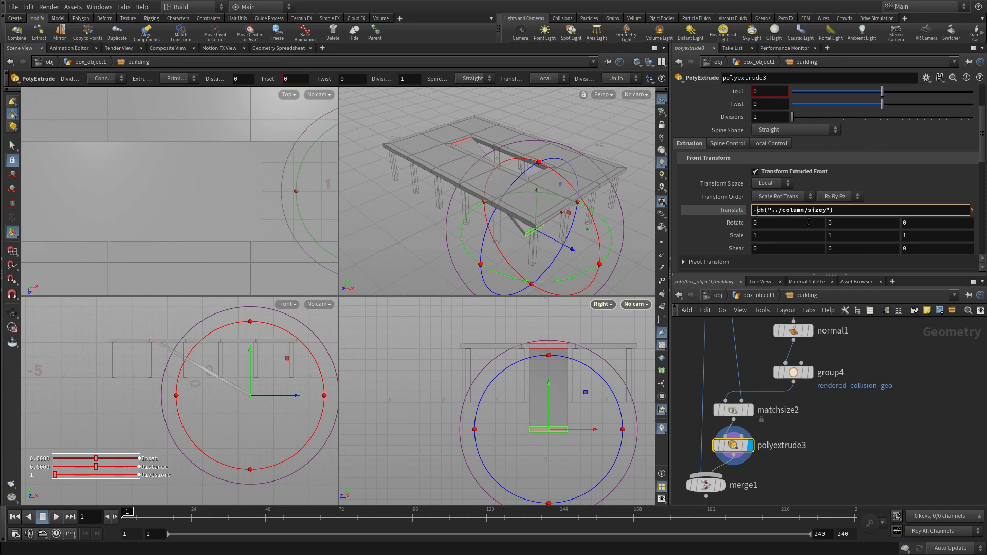
{"action": "type", "text": "-"}
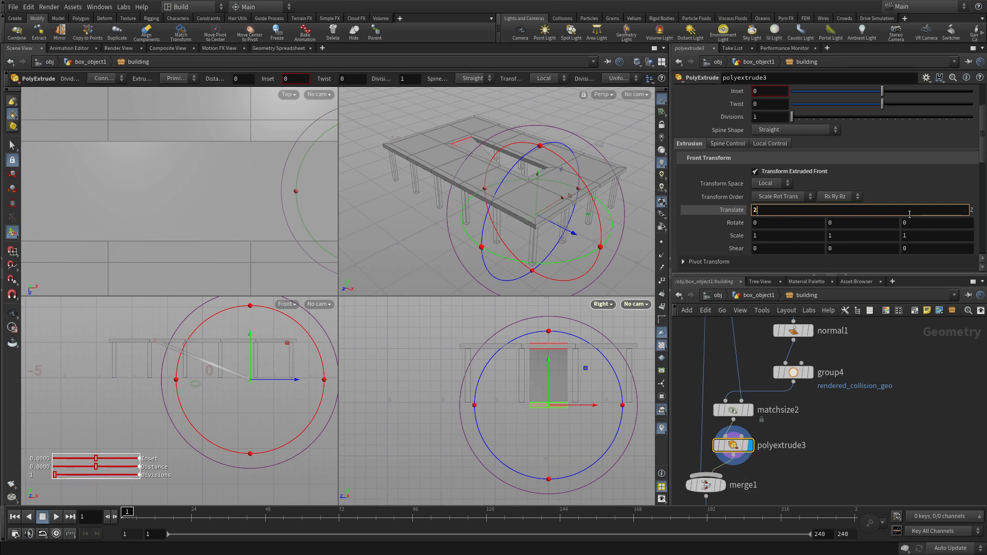
{"action": "type", "text": "-ch(\"../column/size\")"}
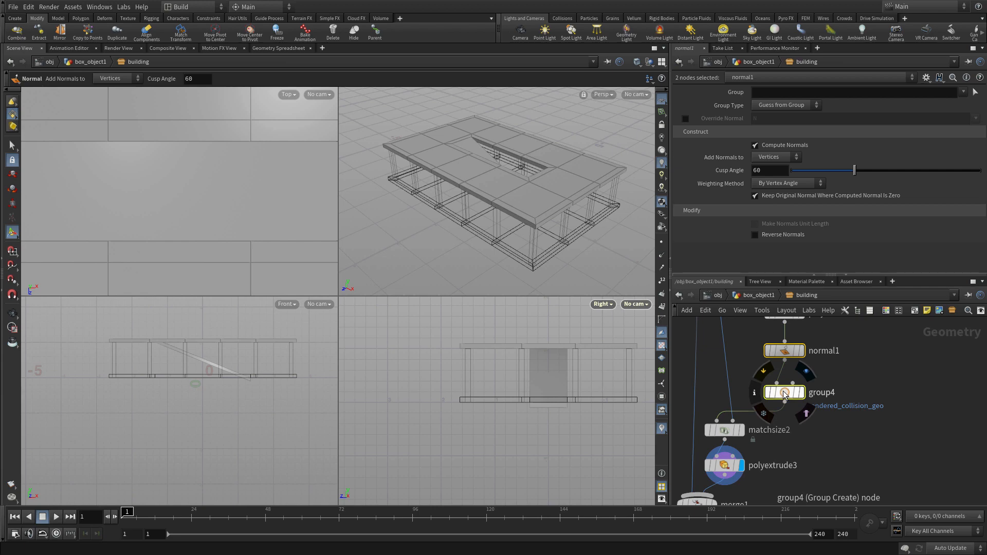
- Display output0 and orbit the viewport to inspect the stacked orange floor levels
{"action": "left_click_drag", "start_coordinate": [783, 392], "coordinate": [905, 454]}
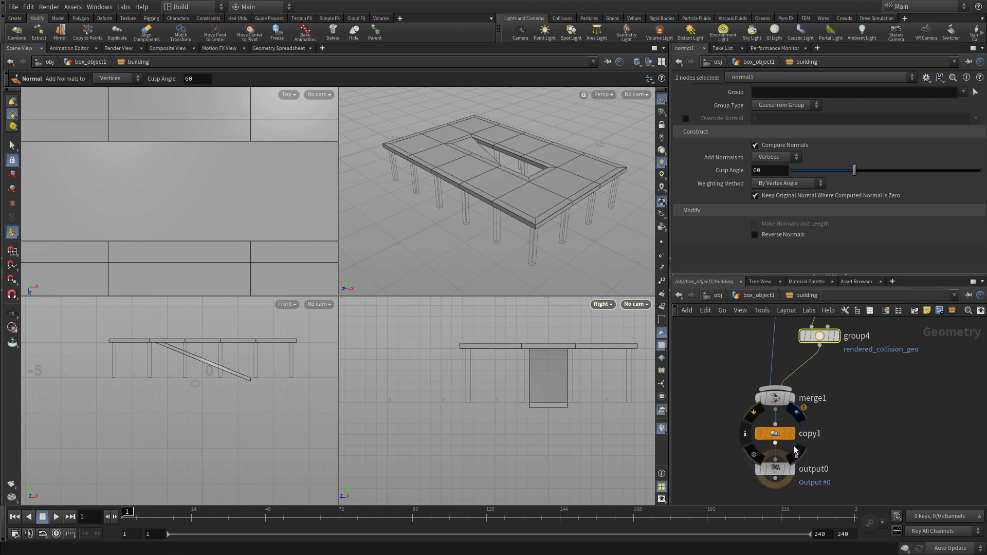
{"action": "left_click", "coordinate": [794, 468]}
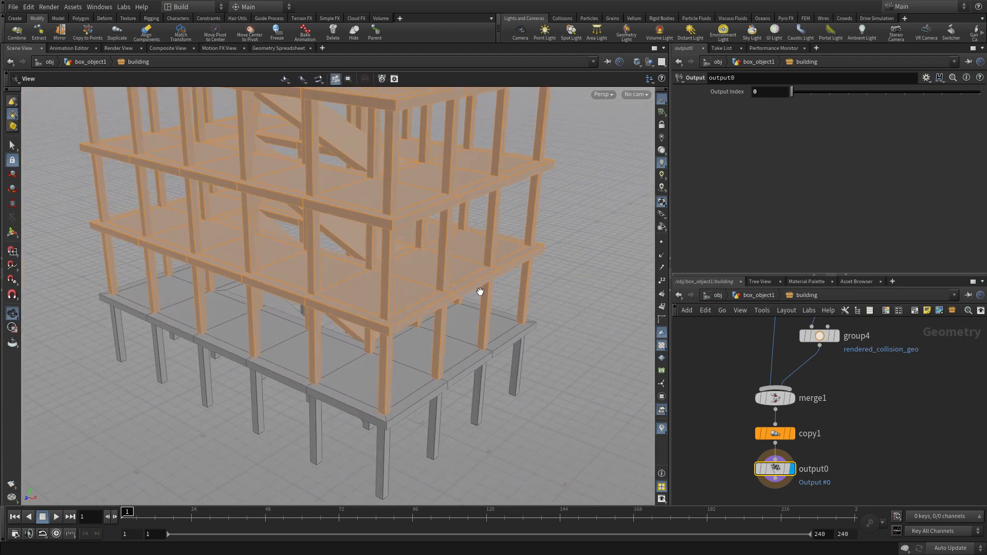
{"action": "left_click_drag", "start_coordinate": [480, 291], "coordinate": [502, 275]}
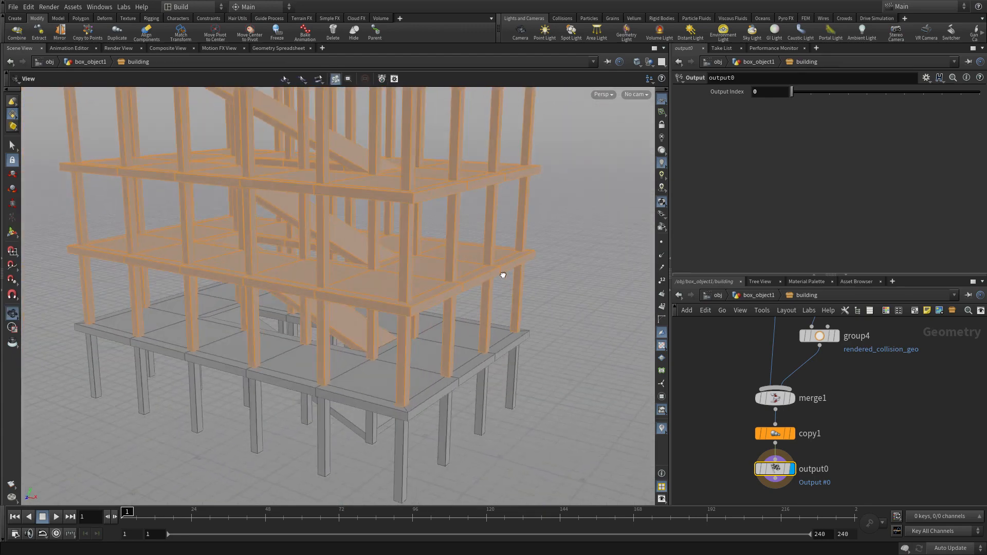
{"action": "left_click_drag", "start_coordinate": [502, 275], "coordinate": [409, 312]}
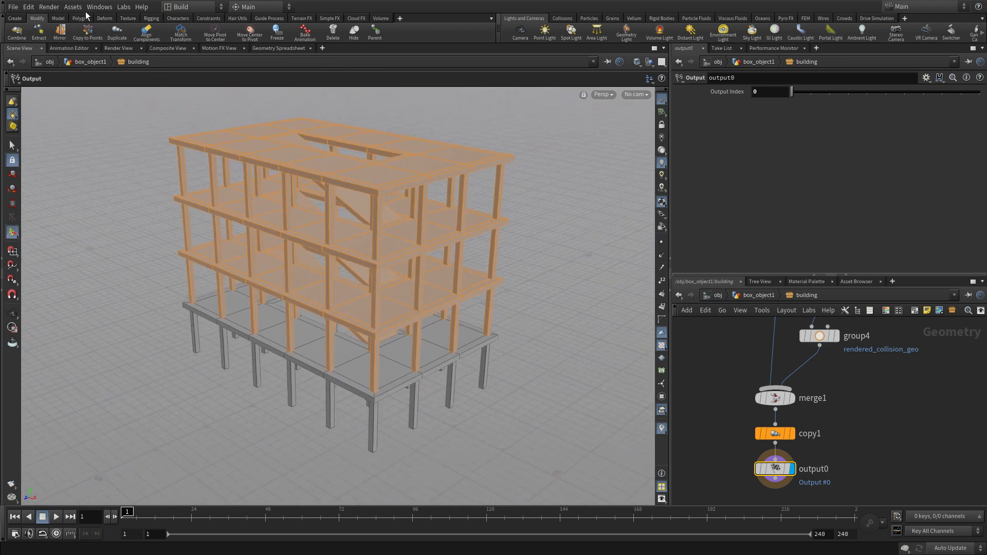
{"action": "left_click", "coordinate": [71, 6]}
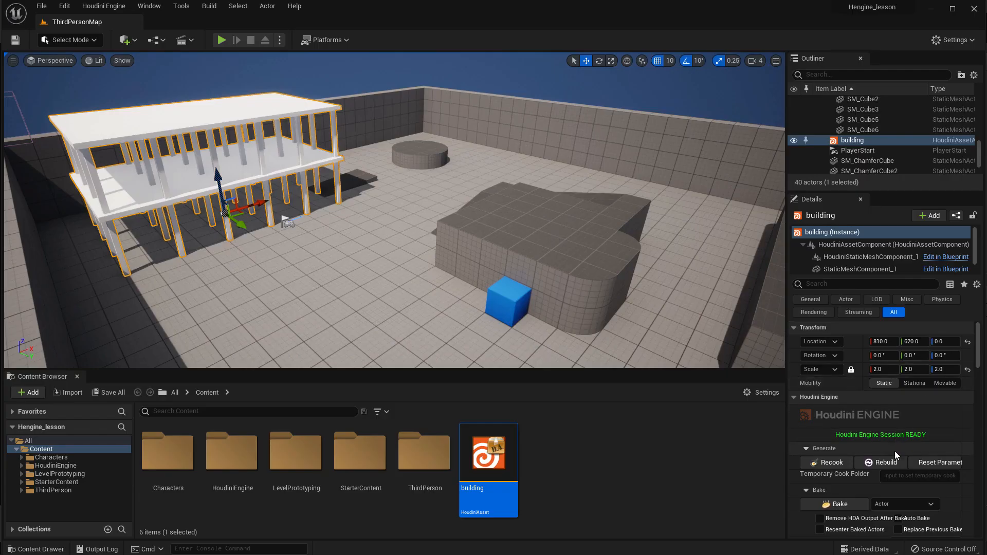
- Rebuild the building asset with Floor Height 1.0 and 6 floors, then play the level
{"action": "left_click", "coordinate": [884, 462]}
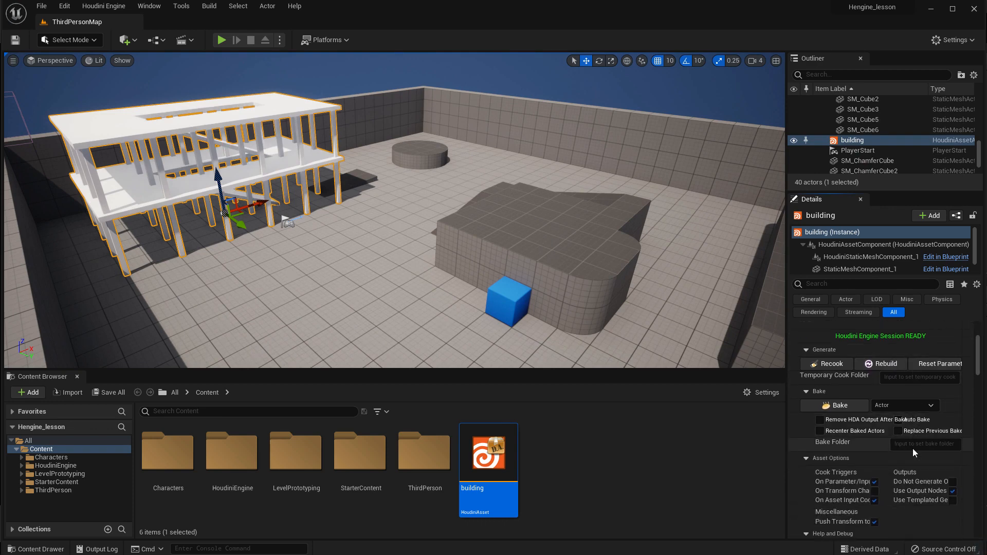
{"action": "scroll", "scroll_direction": "down", "scroll_amount": 3}
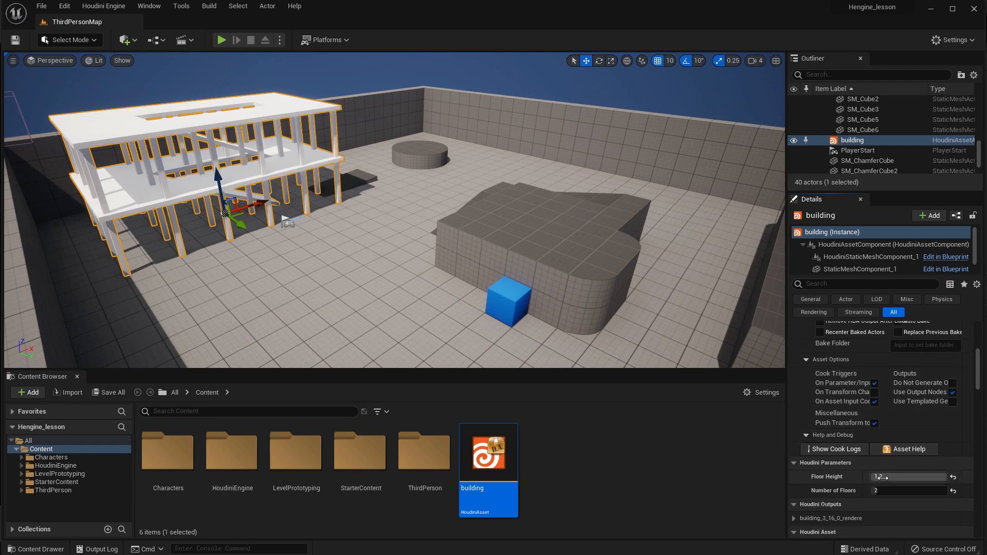
{"action": "type", "text": "1.0"}
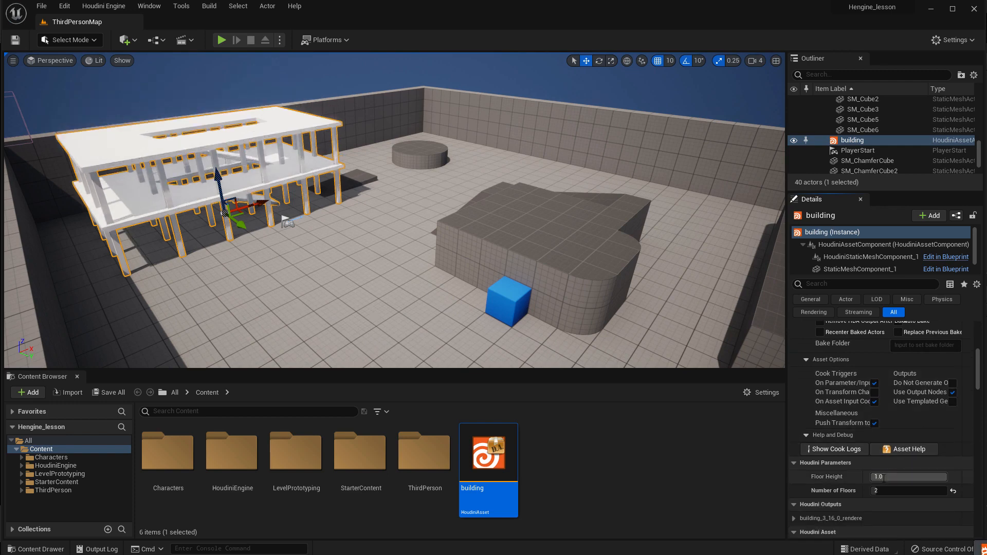
{"action": "left_click", "coordinate": [908, 491]}
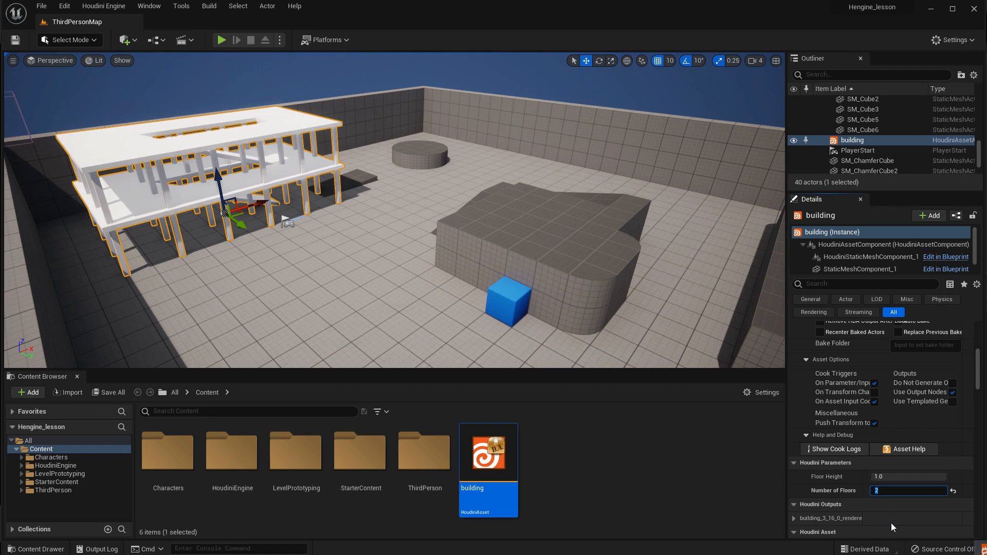
{"action": "type", "text": "6"}
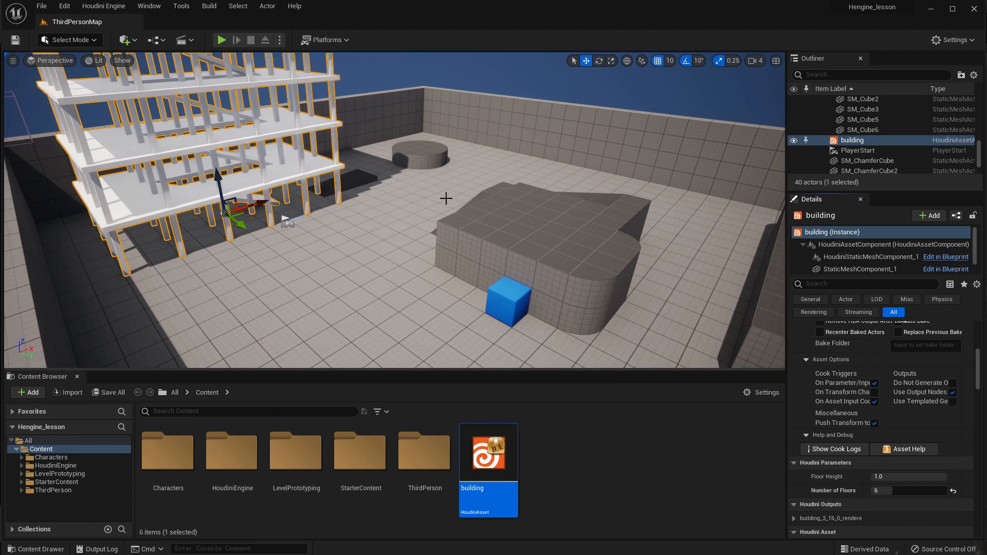
{"action": "mouse_move", "coordinate": [216, 68]}
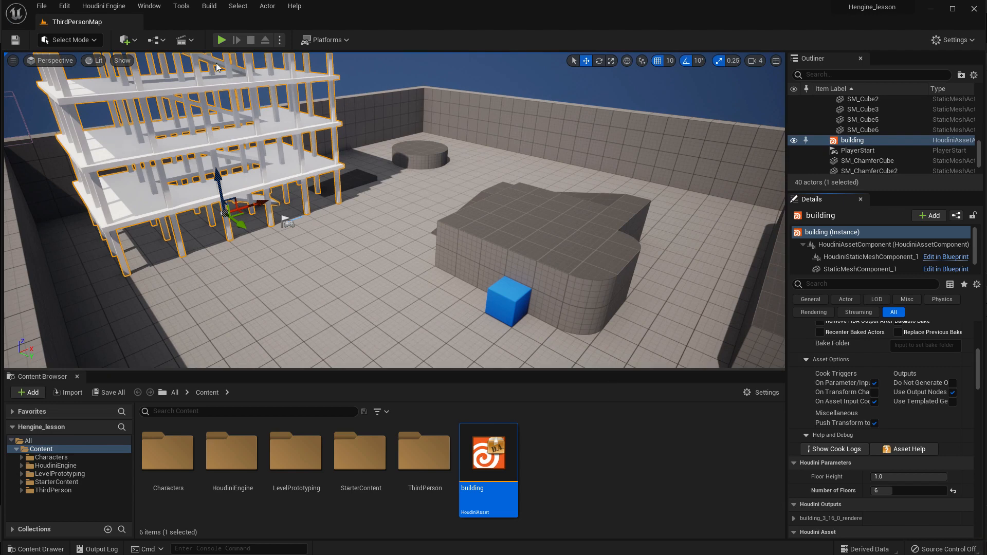
{"action": "left_click", "coordinate": [41, 6]}
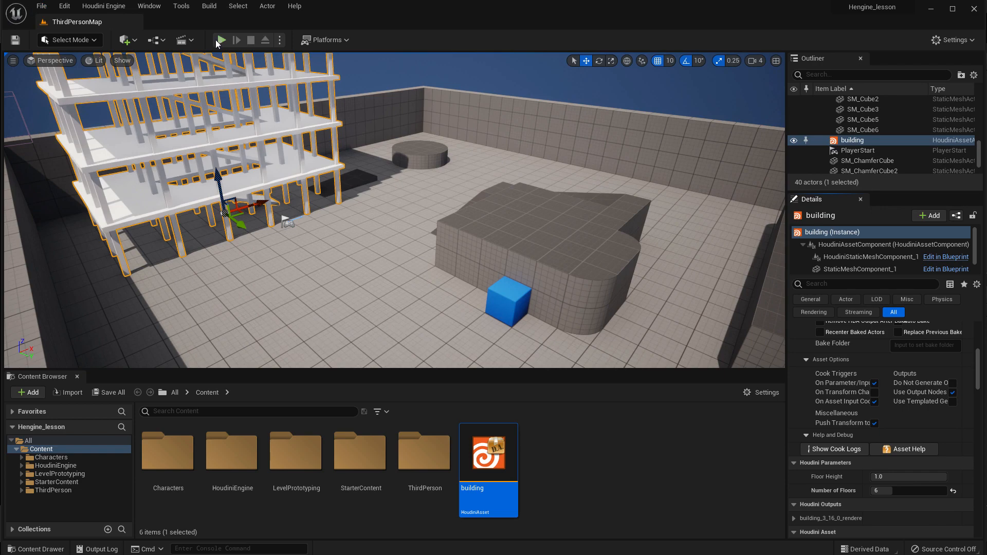
{"action": "left_click", "coordinate": [222, 40]}
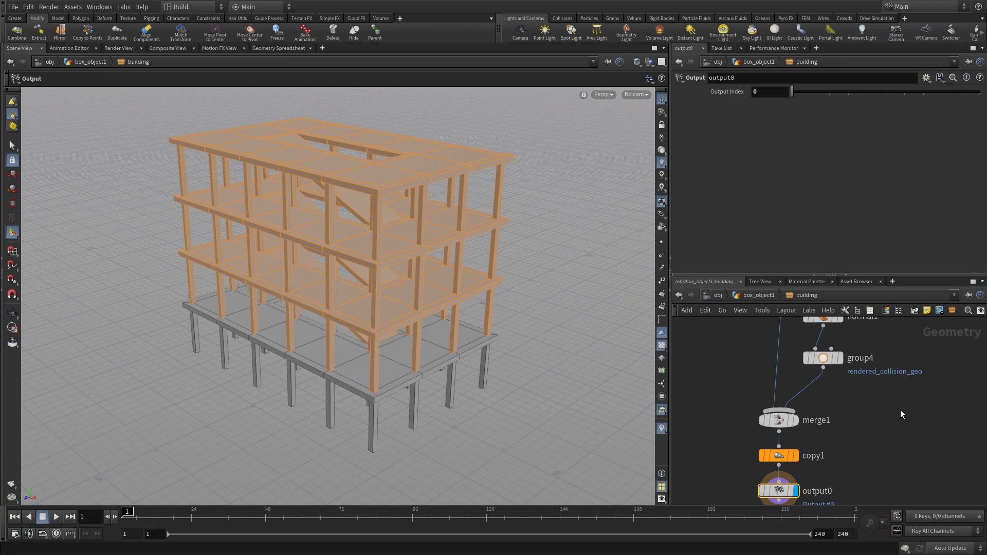
- Add a UV Unwrap node to the building network and set a UV scale of 5
{"action": "scroll", "scroll_direction": "down", "scroll_amount": 3}
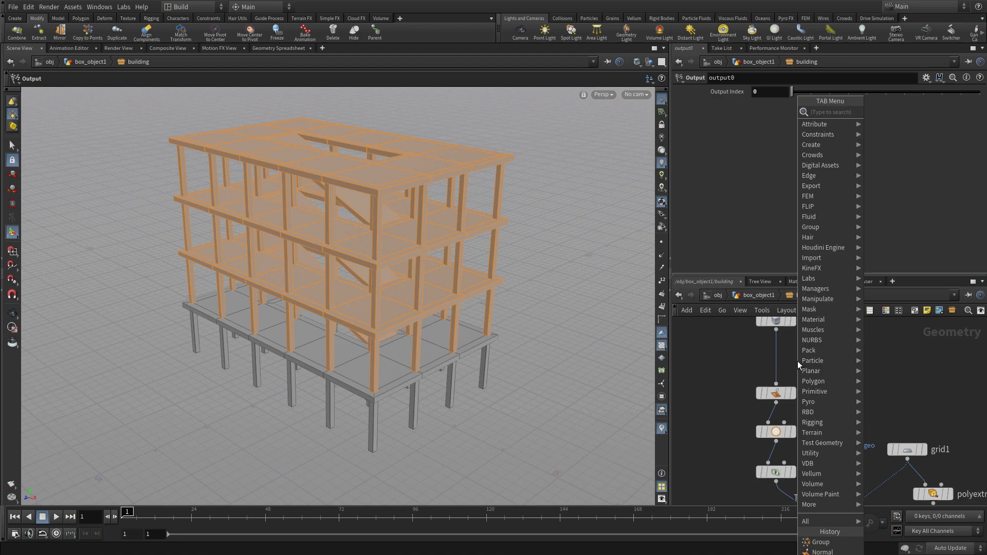
{"action": "type", "text": "uvun"}
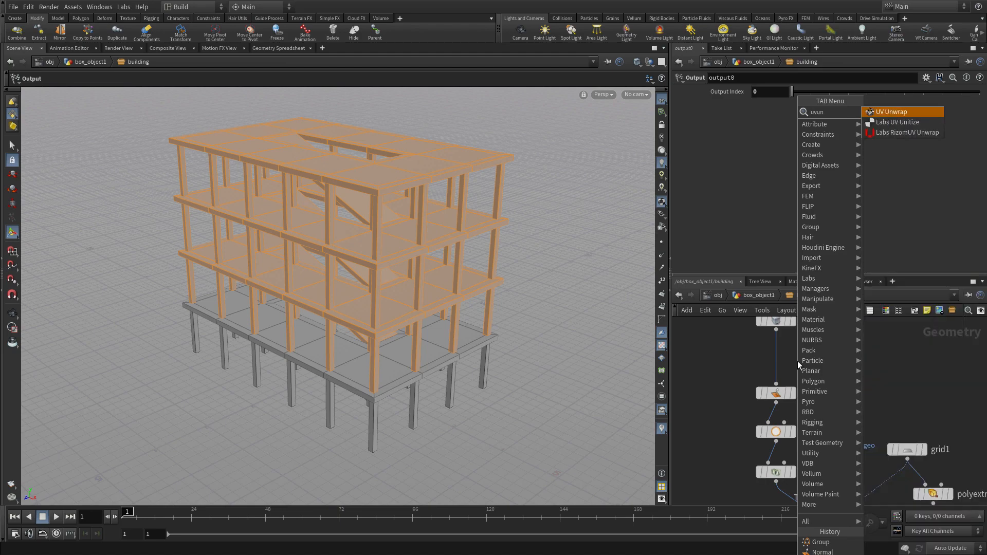
{"action": "left_click", "coordinate": [891, 111]}
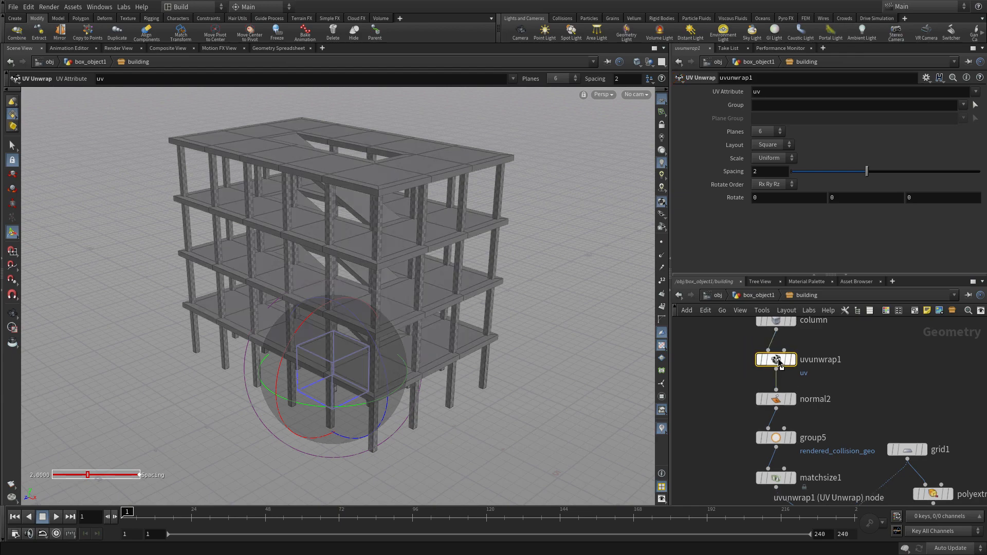
{"action": "mouse_move", "coordinate": [861, 412]}
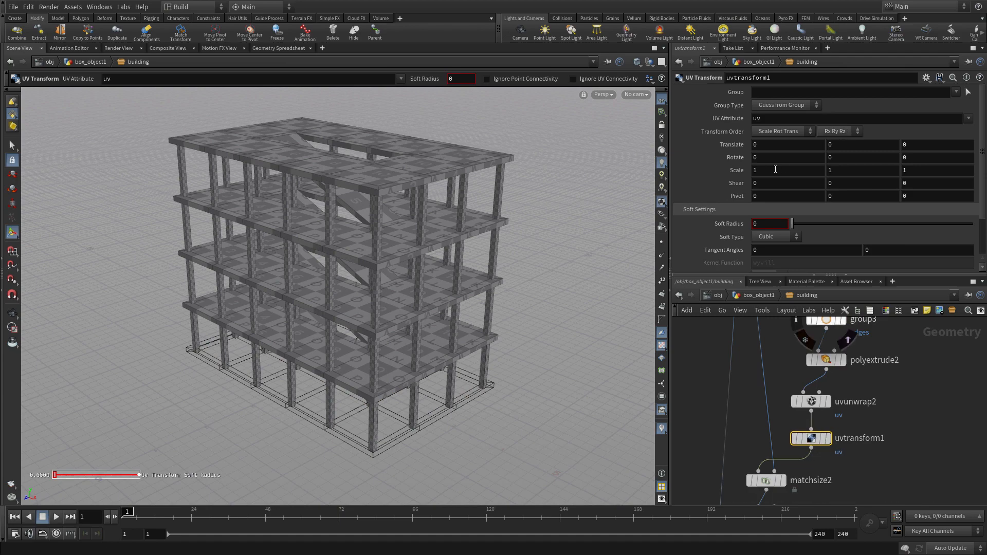
{"action": "type", "text": "5"}
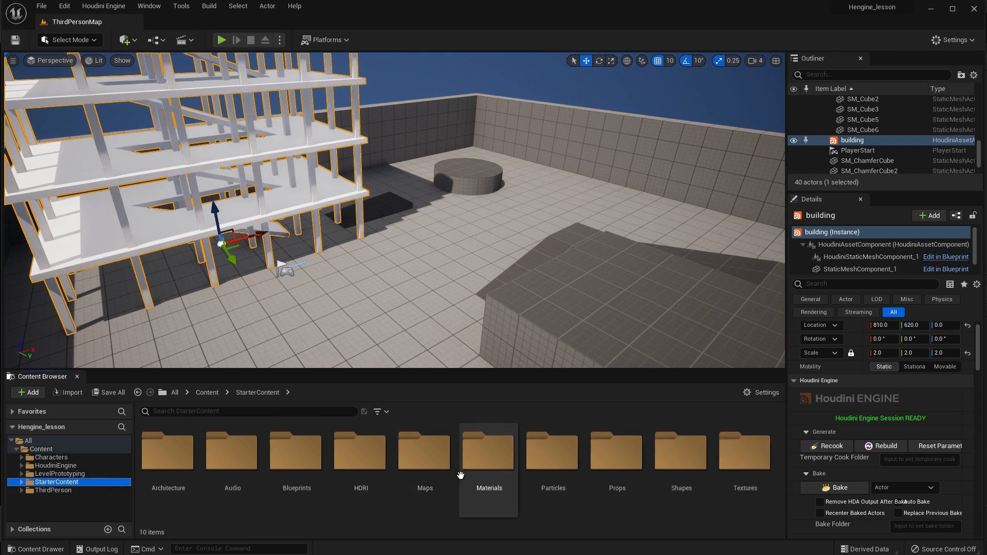
- Apply M_Concrete_Tiles from Starter Content Materials to the building and play the level
{"action": "double_click", "coordinate": [489, 451]}
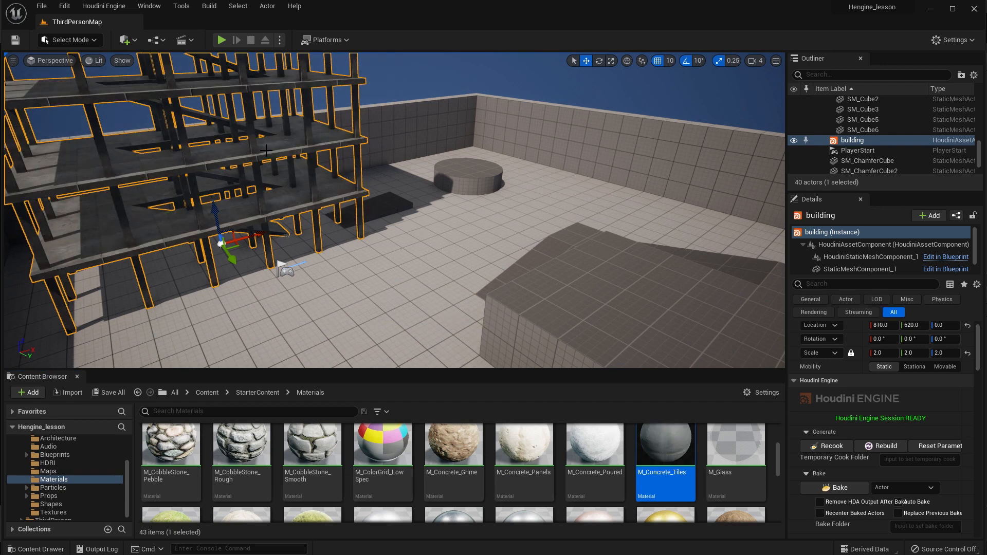
{"action": "mouse_move", "coordinate": [593, 442]}
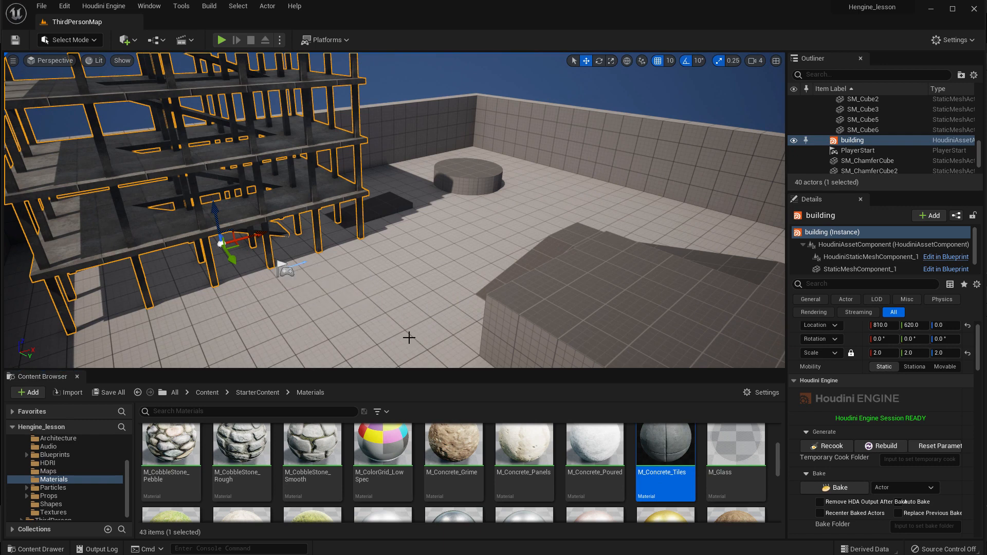
{"action": "left_click", "coordinate": [41, 6]}
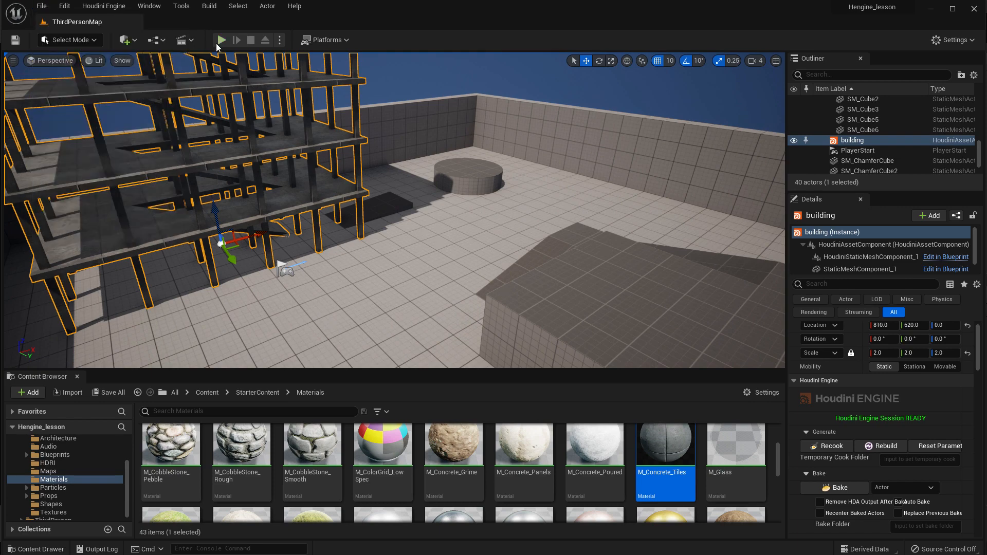
{"action": "left_click", "coordinate": [221, 40]}
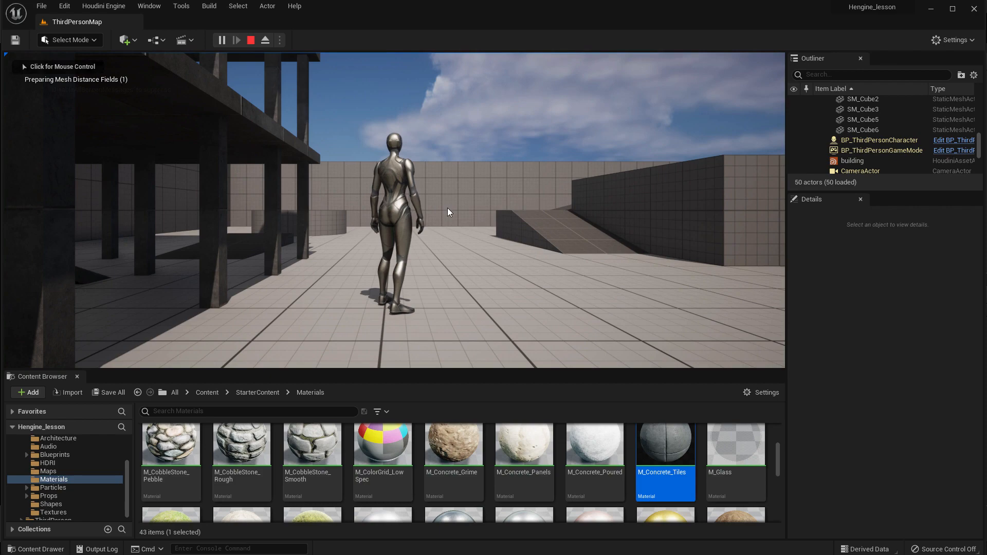